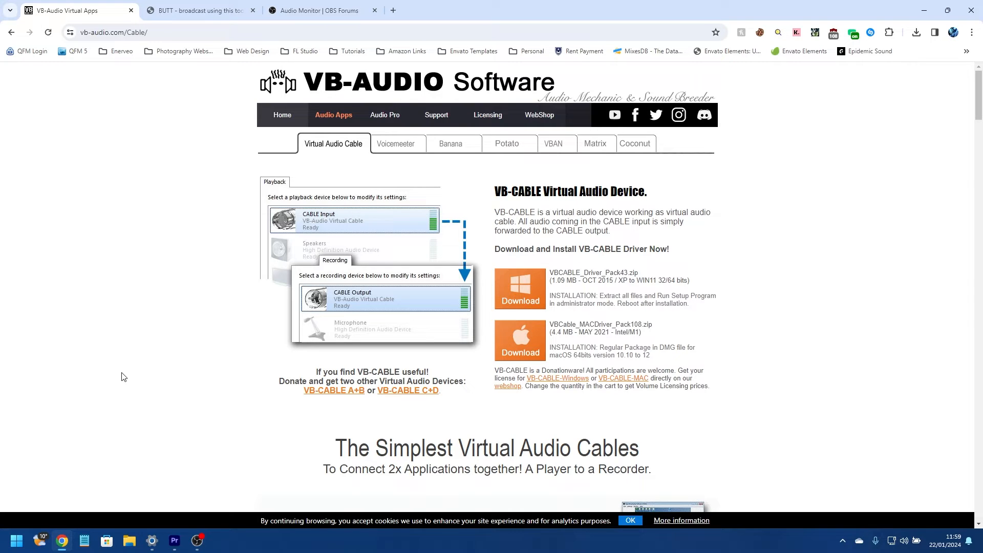
mouse_move(168, 84)
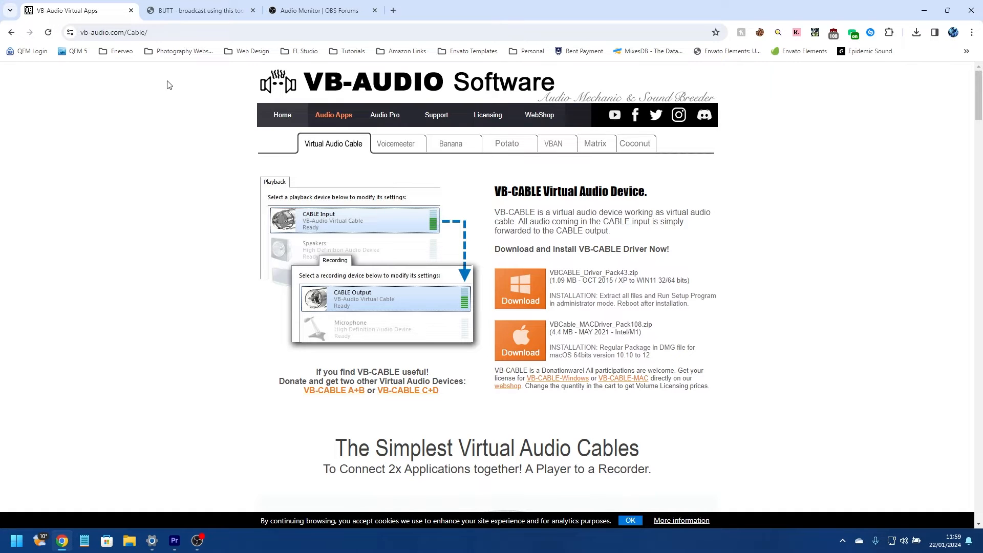
- Look over the BUTT and Audio Monitor pages, then return to the VB-Audio Virtual Cable page
left_click(199, 11)
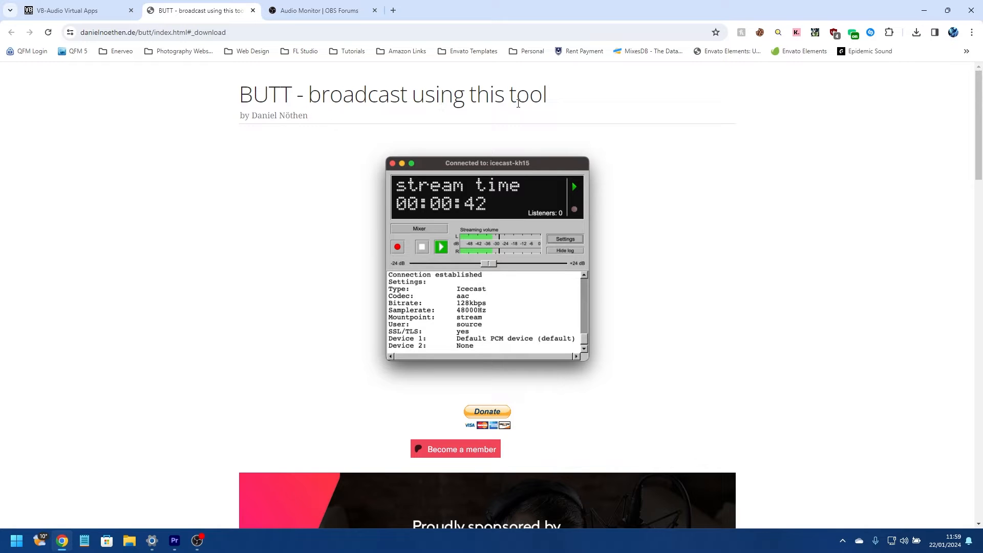
mouse_move(536, 379)
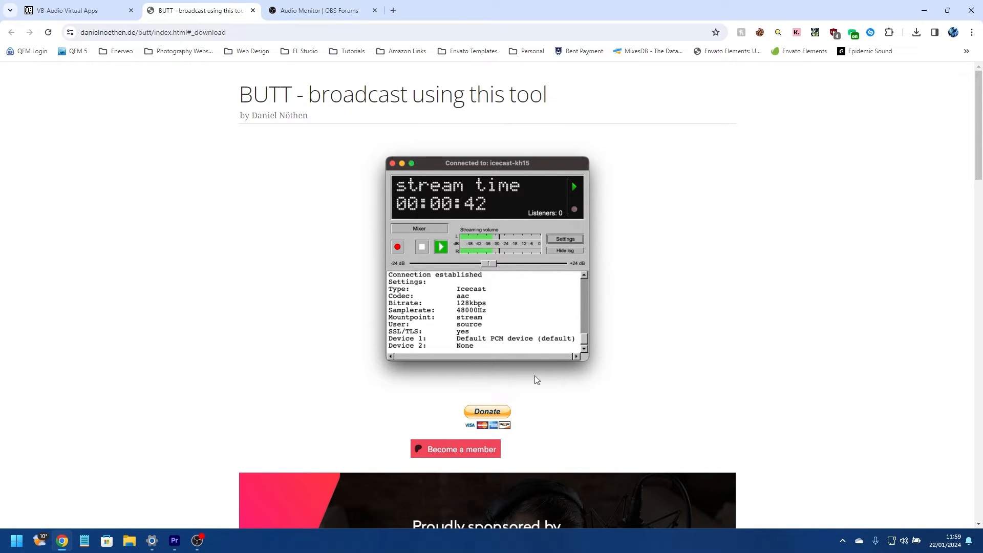
mouse_move(615, 338)
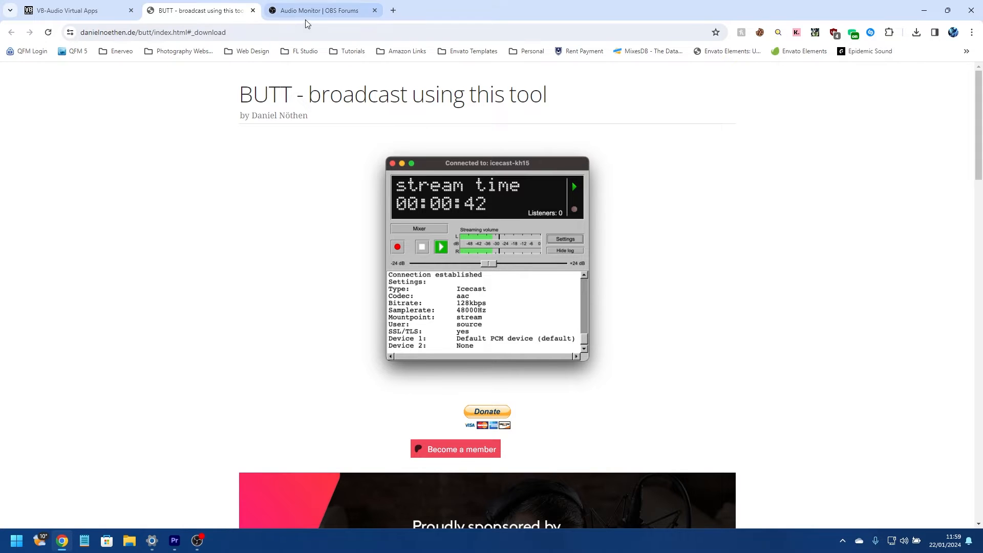
left_click(319, 11)
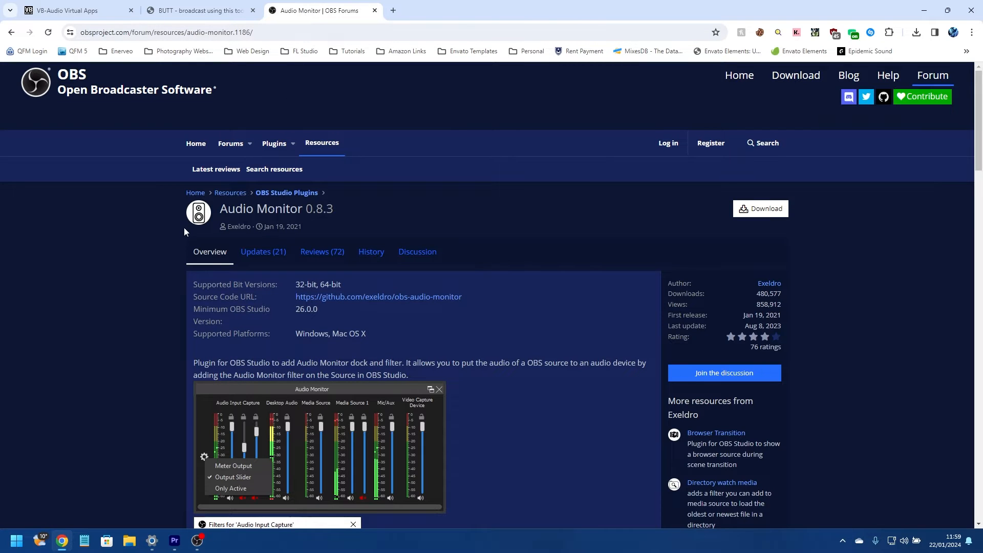
mouse_move(374, 349)
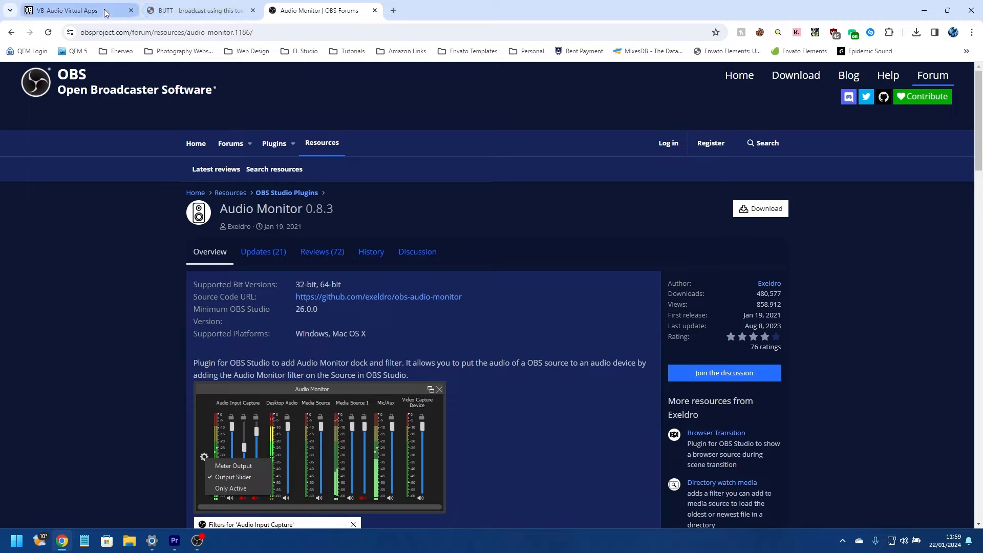
left_click(70, 11)
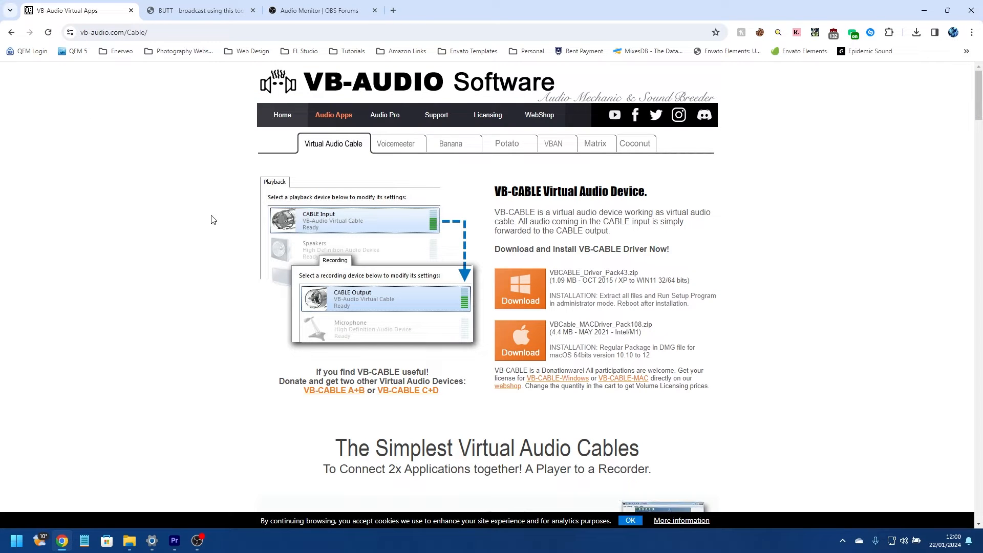
mouse_move(401, 243)
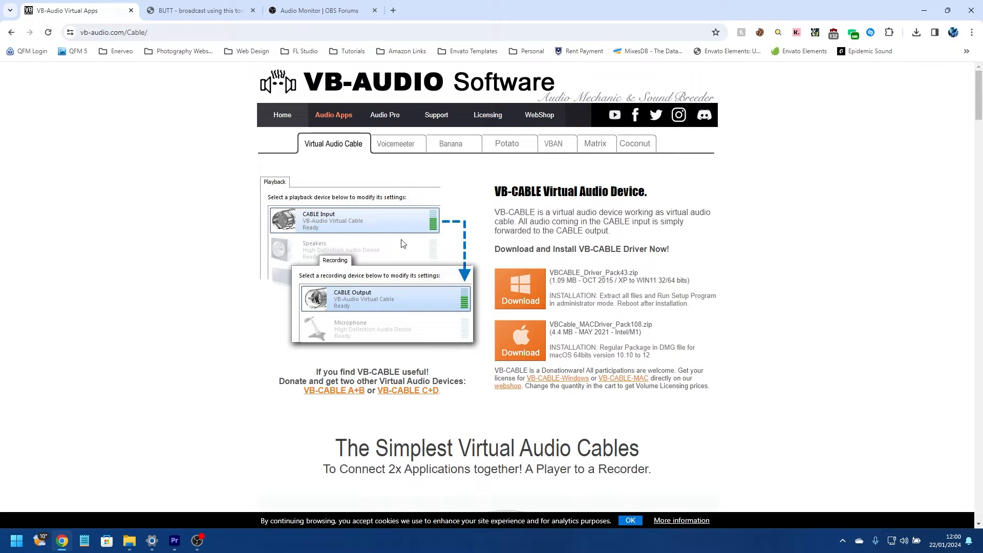
mouse_move(520, 295)
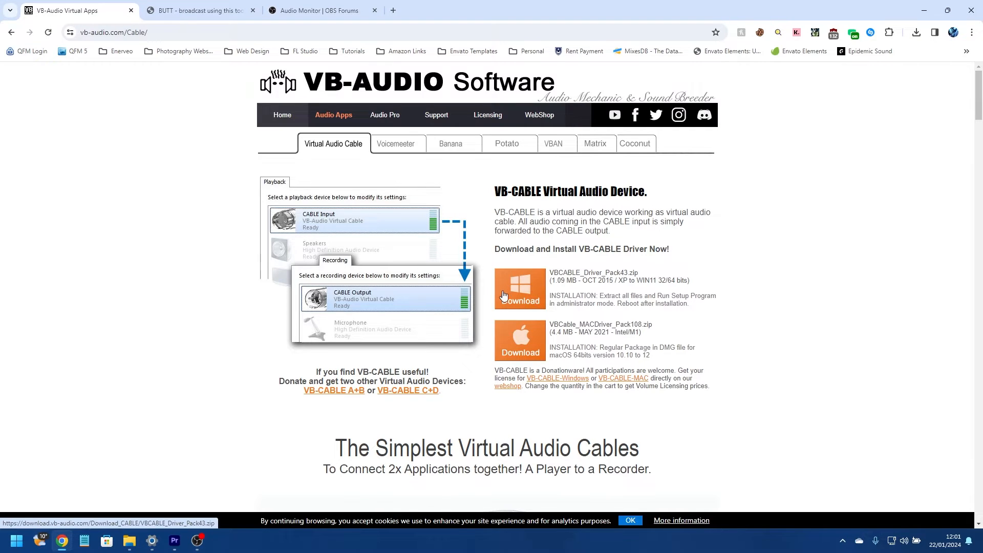
mouse_move(528, 290)
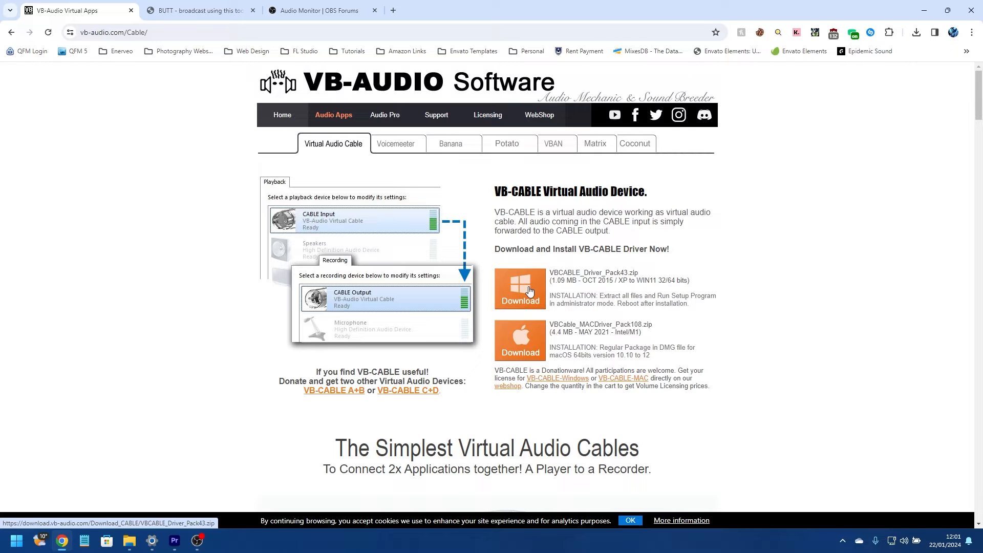
- Download VBCABLE_Driver_Pack43 for Windows, open it, and select VBCABLE_Setup_x64
left_click(520, 288)
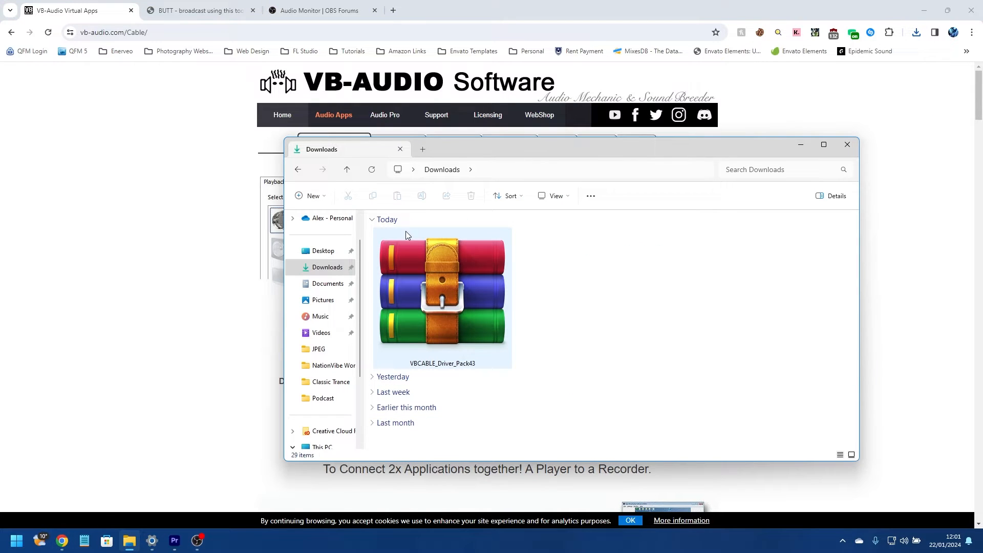
mouse_move(455, 302)
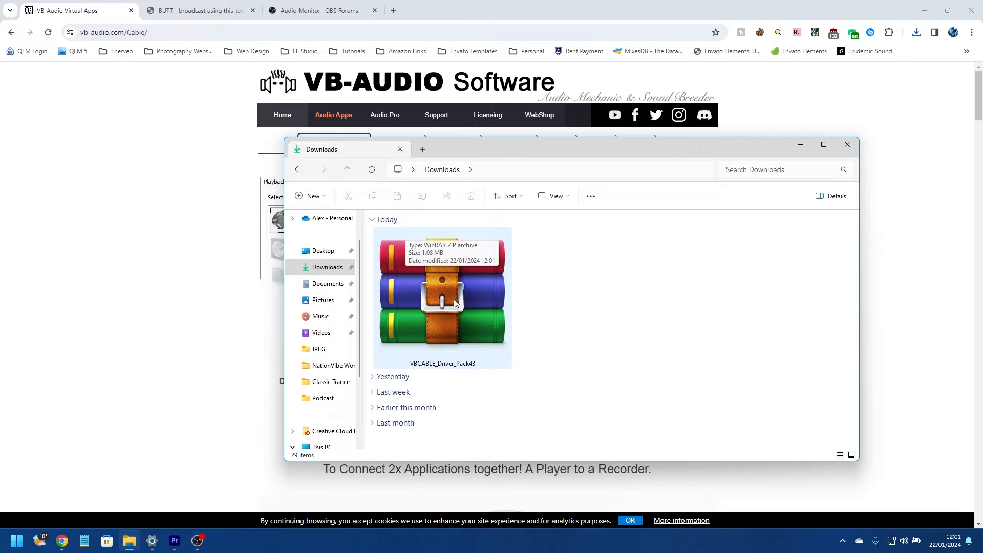
left_click(442, 298)
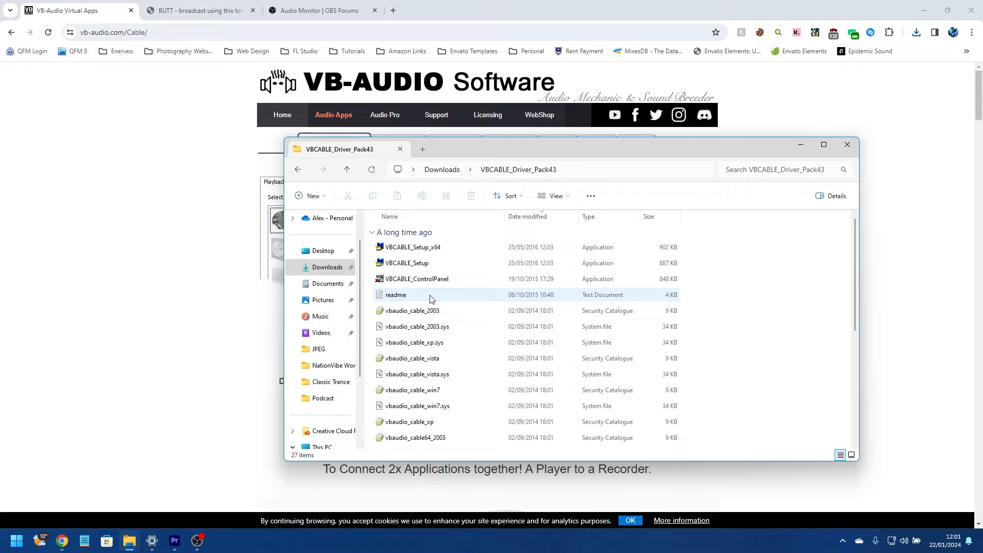
left_click(413, 247)
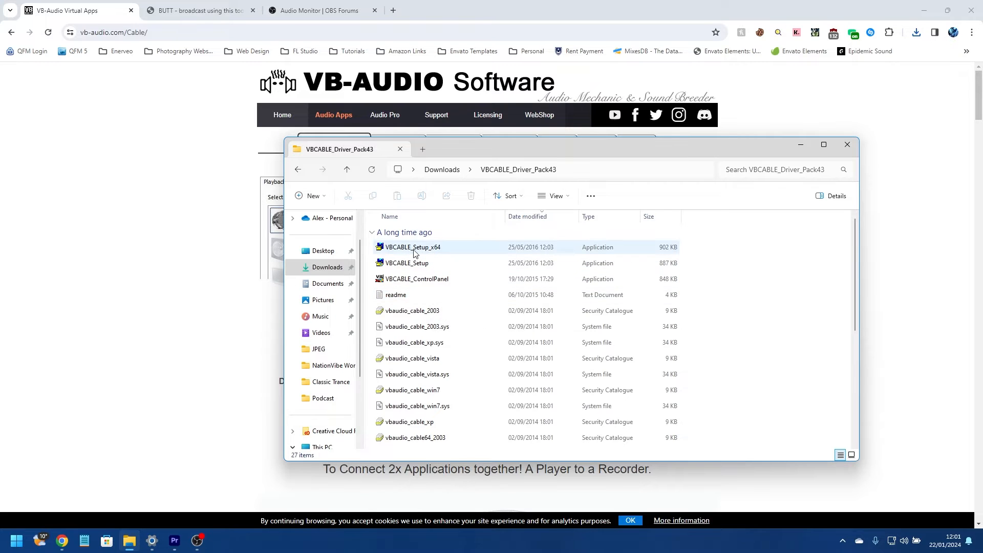
mouse_move(461, 249)
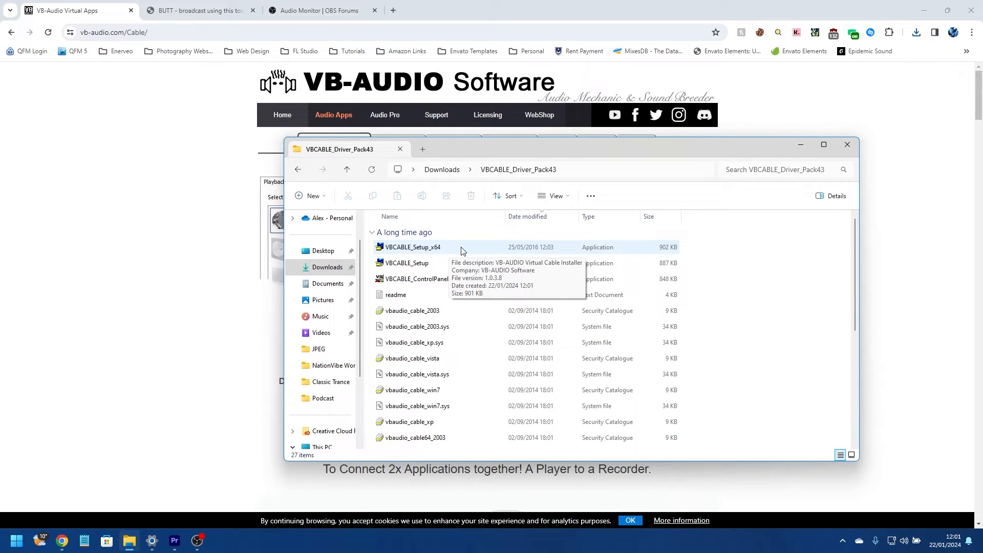
mouse_move(745, 310)
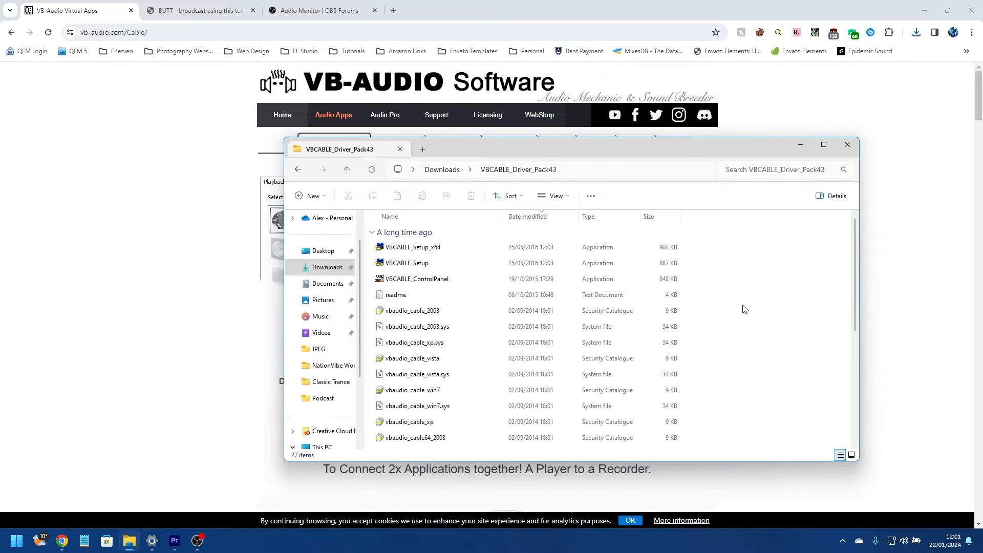
mouse_move(414, 247)
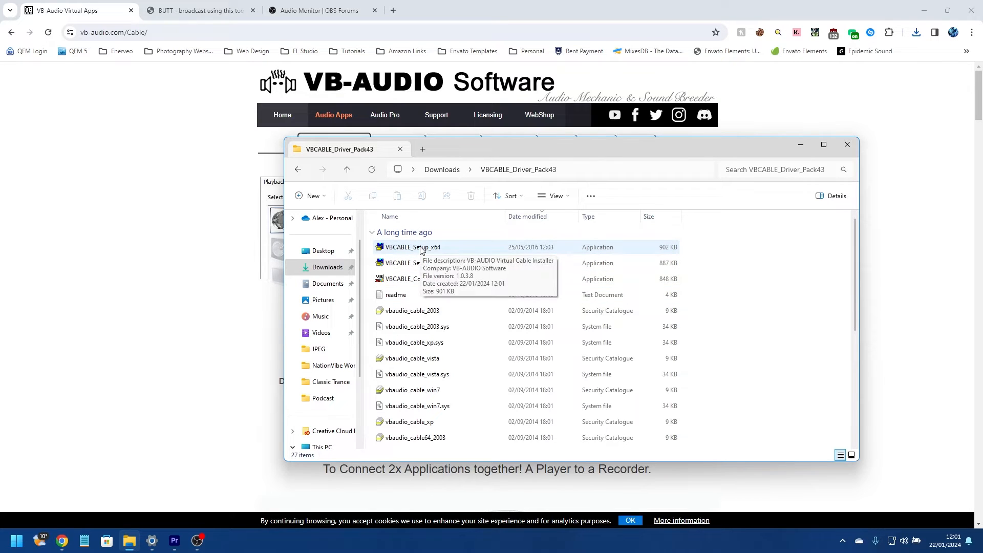
- Install the VB-CABLE driver via VBCABLE_Setup_x64, then close the Orange tab for the BUTT tab
right_click(412, 246)
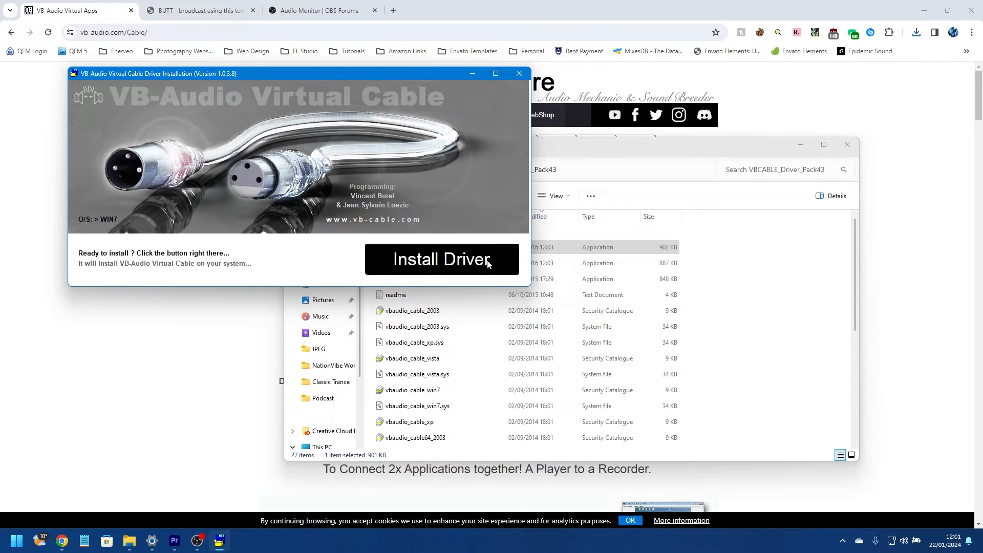
left_click(442, 259)
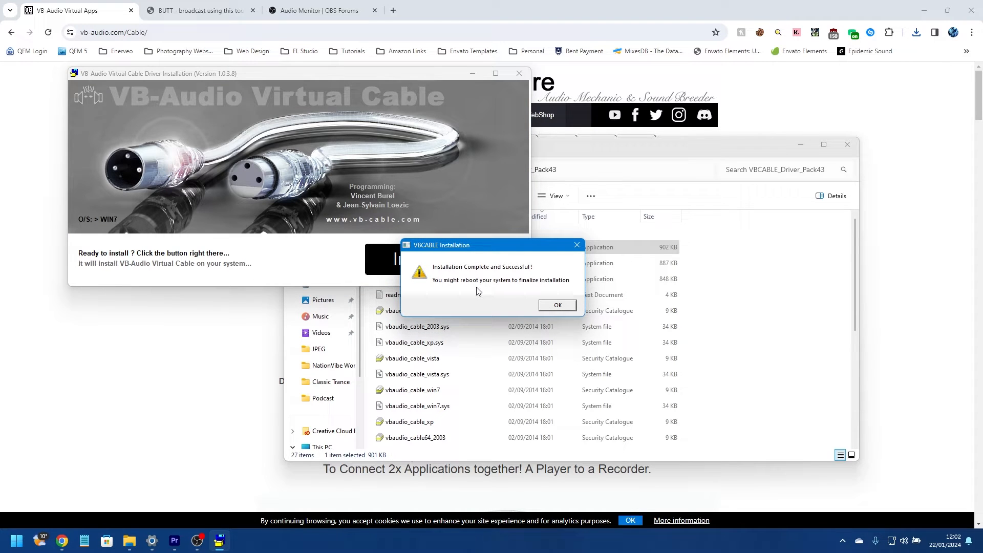
mouse_move(290, 177)
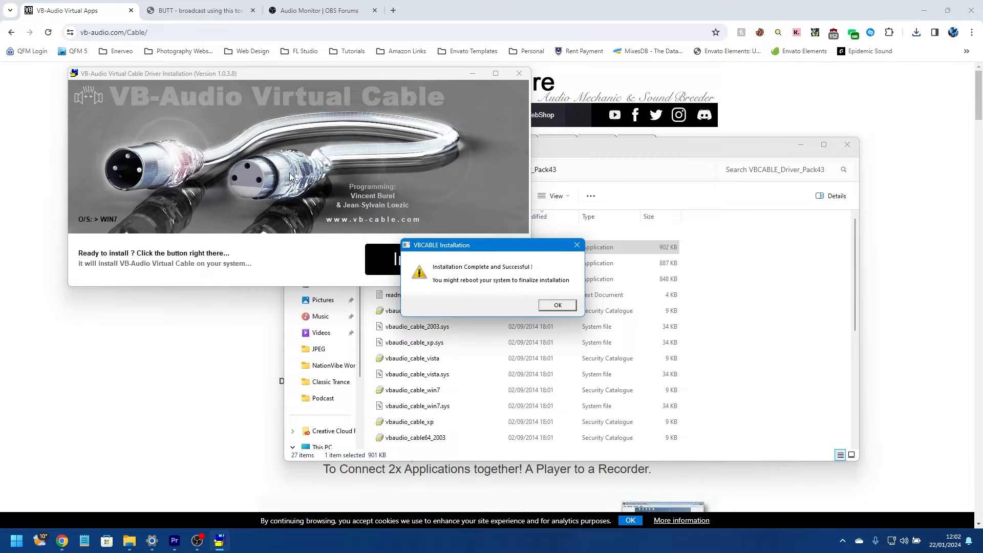
mouse_move(474, 313)
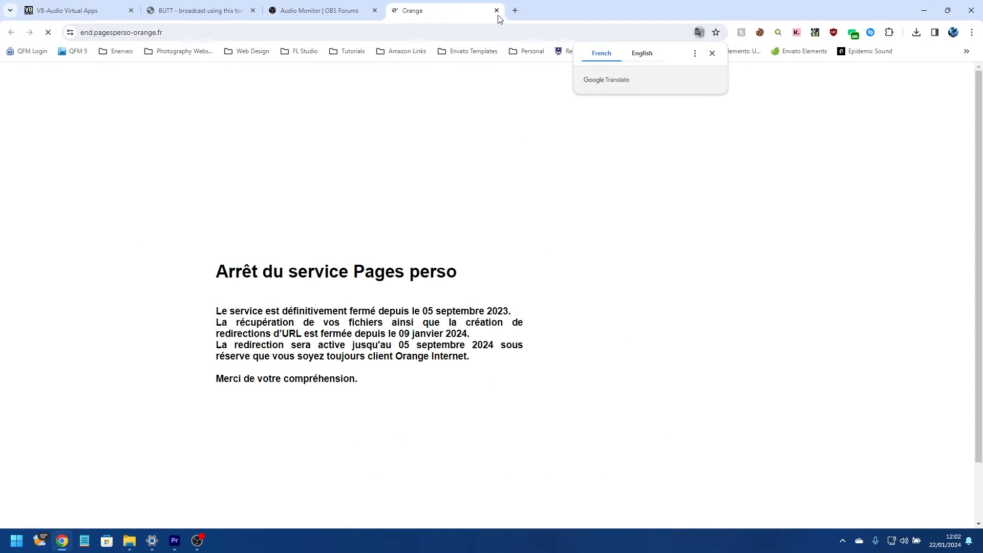
left_click(496, 11)
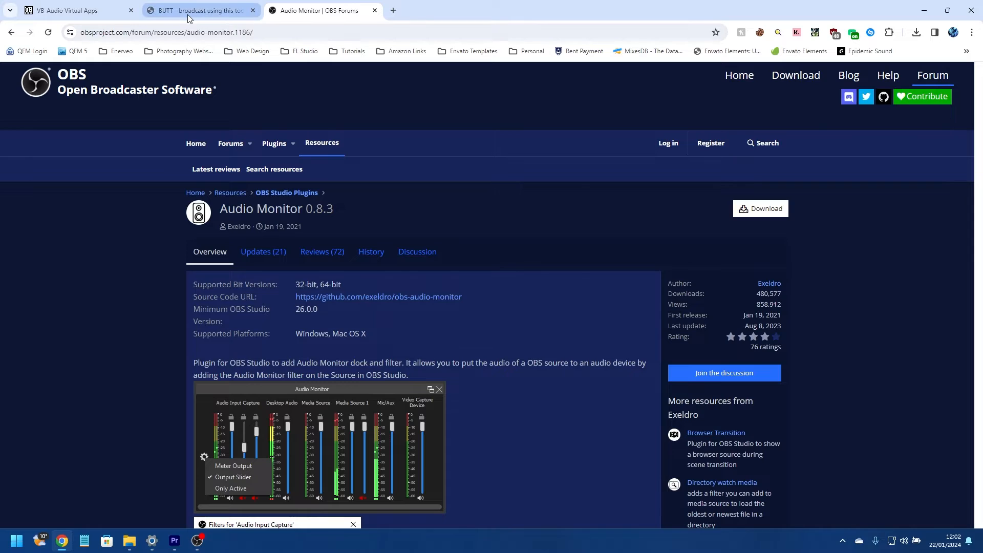
left_click(199, 11)
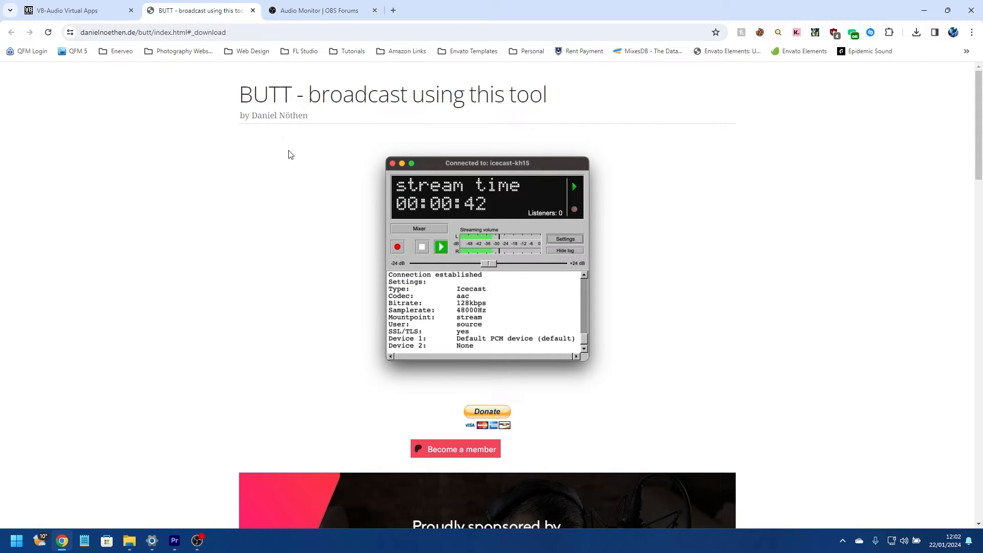
mouse_move(221, 221)
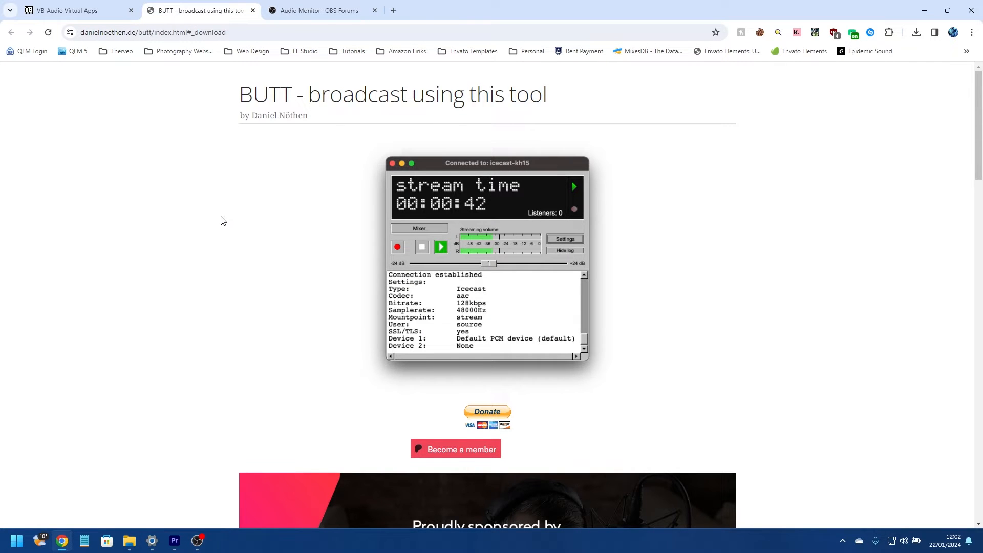
- Scroll to the BUTT Download section and get the BUTT 0.1.40 Windows Setup installer
scroll("down", 3)
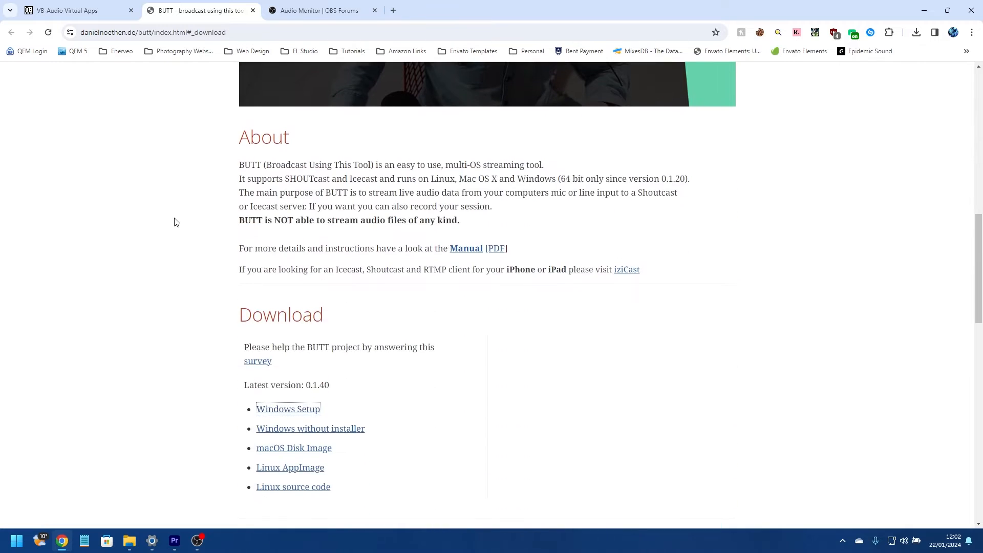
scroll("down", 3)
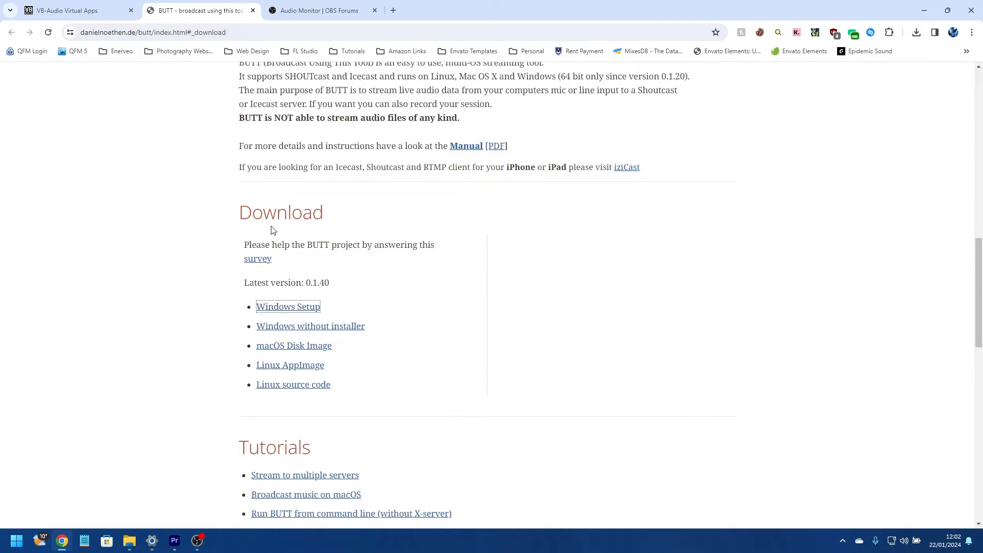
mouse_move(369, 306)
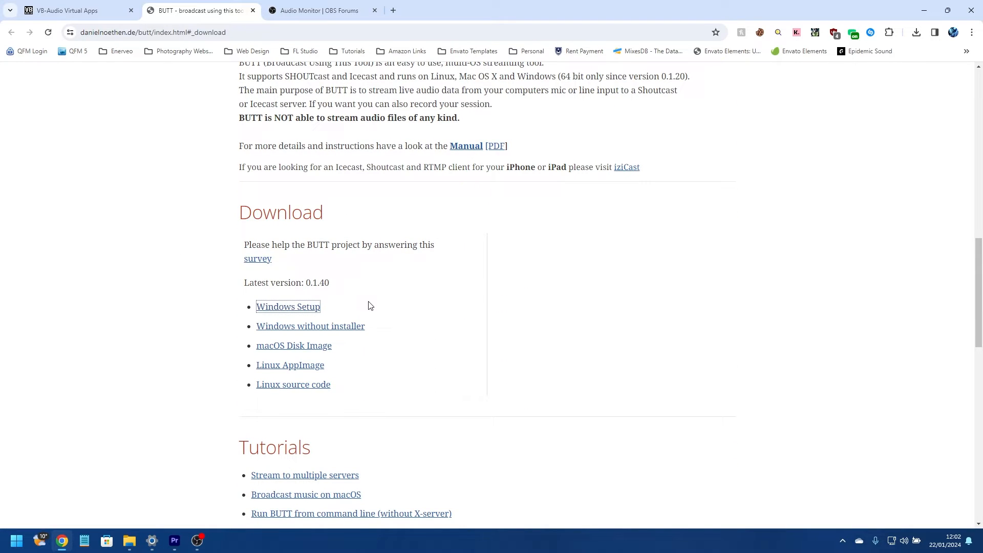
mouse_move(354, 313)
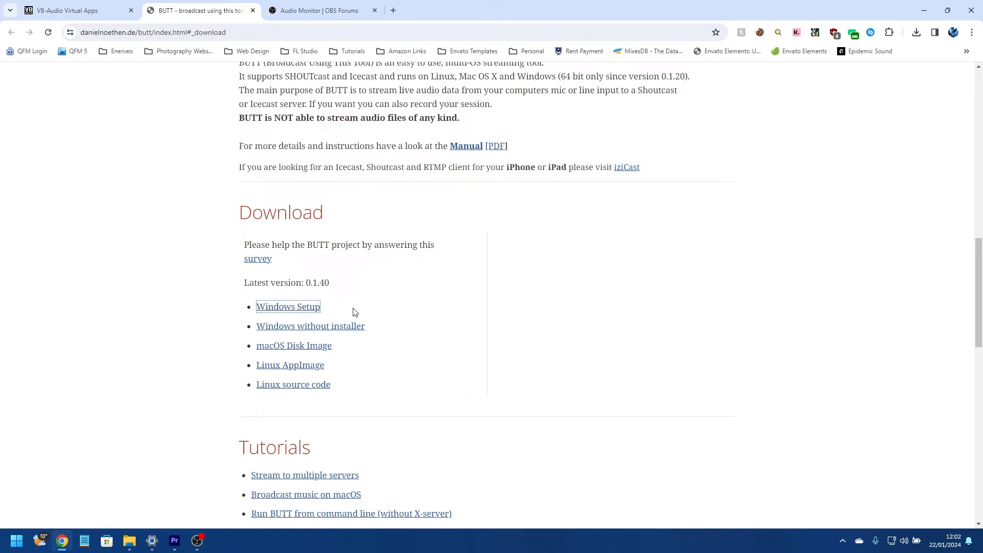
mouse_move(405, 345)
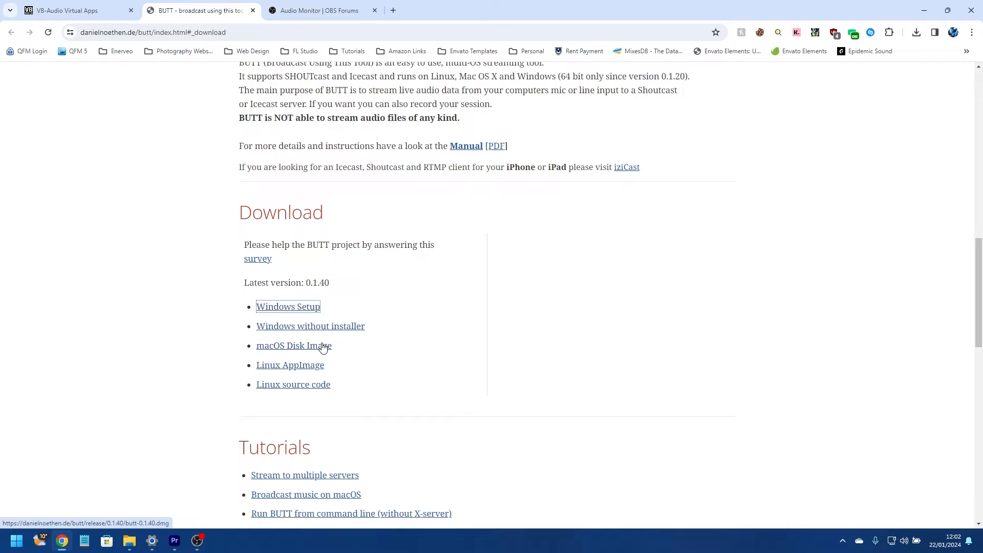
mouse_move(328, 369)
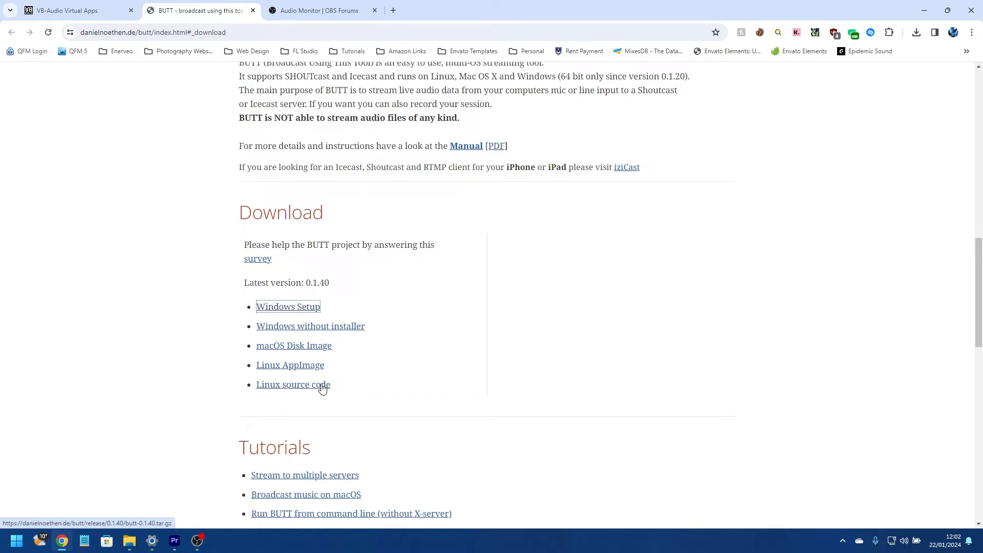
mouse_move(459, 352)
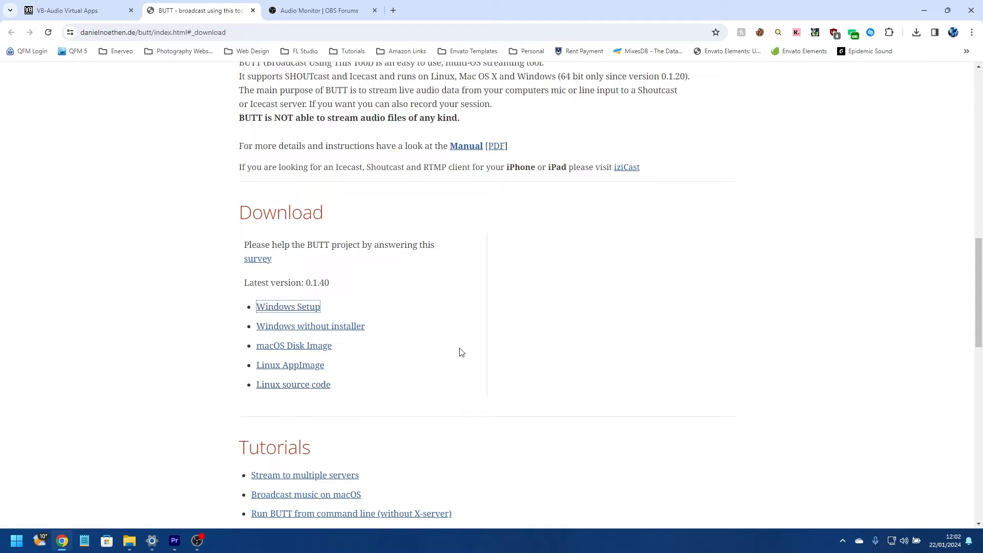
mouse_move(288, 307)
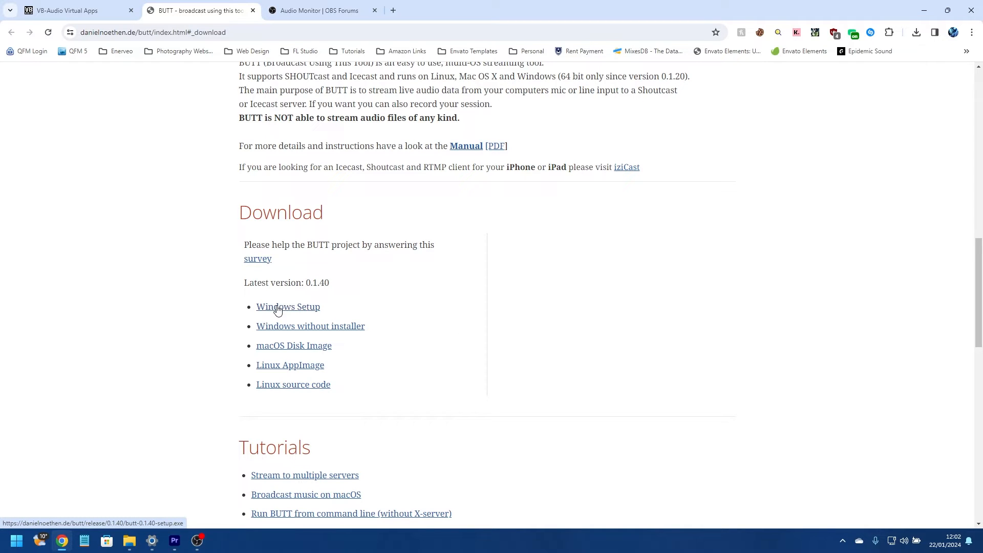
left_click(916, 32)
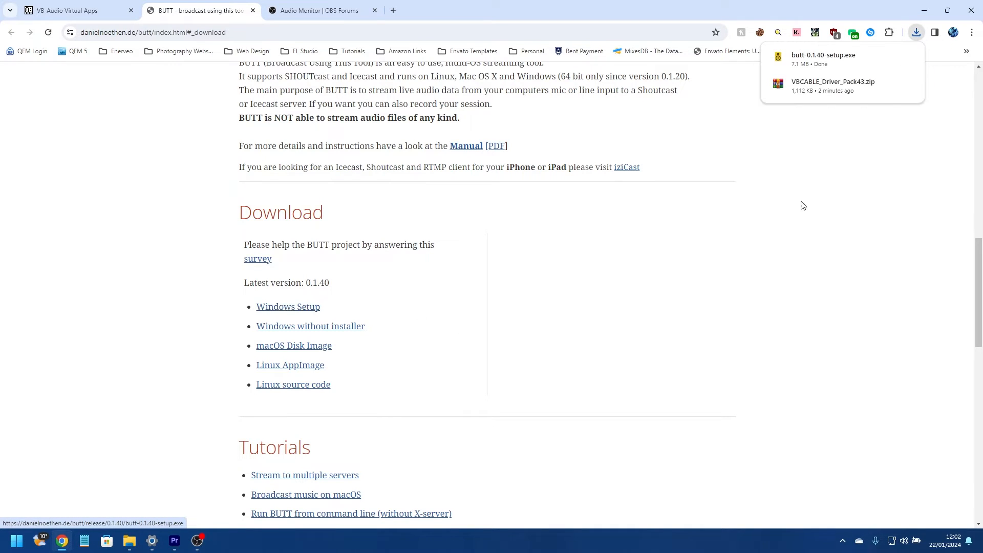
mouse_move(843, 63)
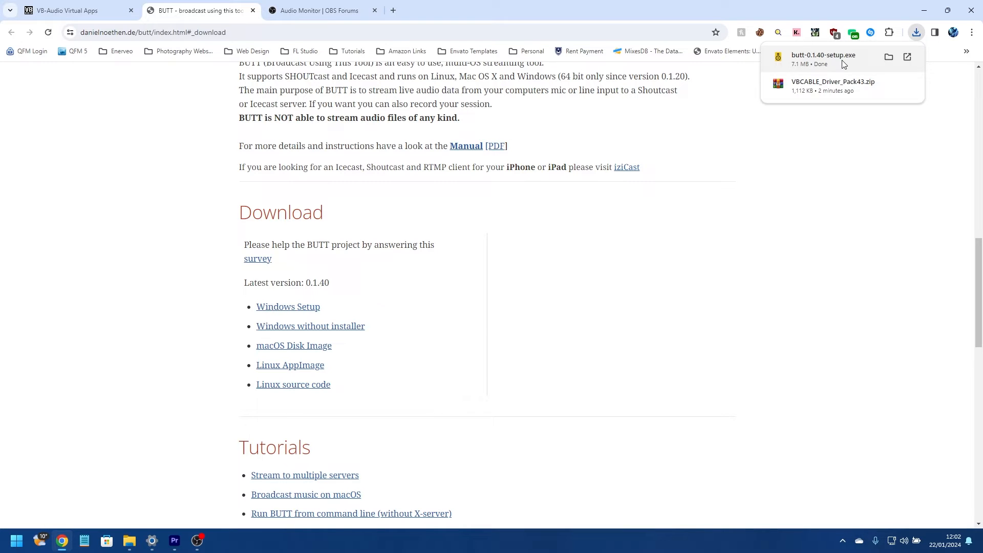
mouse_move(865, 65)
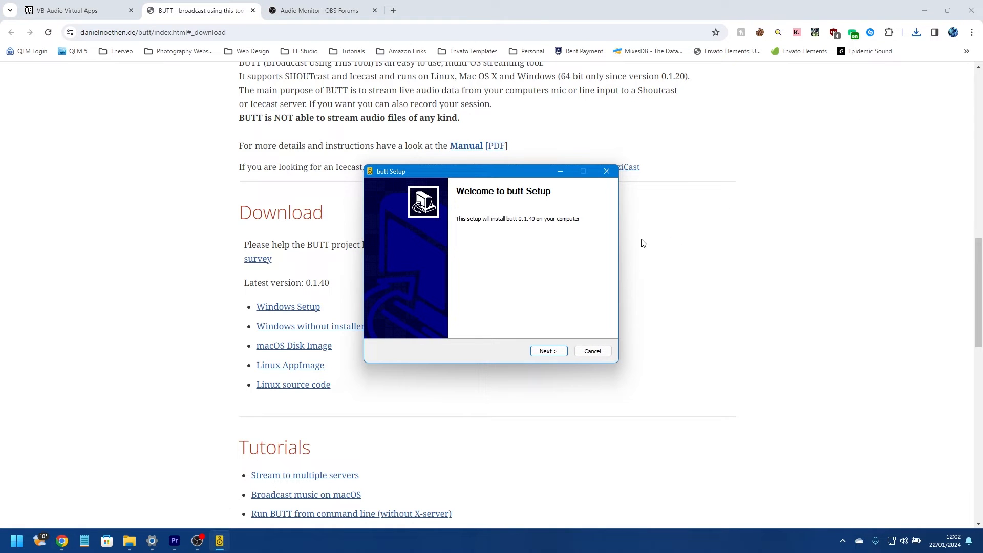
- Install BUTT 0.1.40 with default components and folders, launching it without the readme
left_click(547, 350)
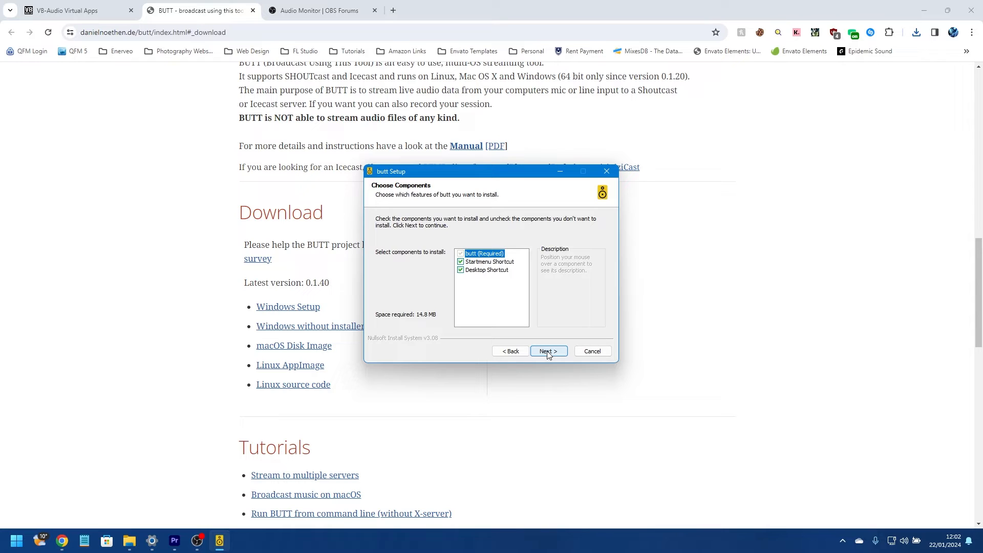
left_click(547, 350)
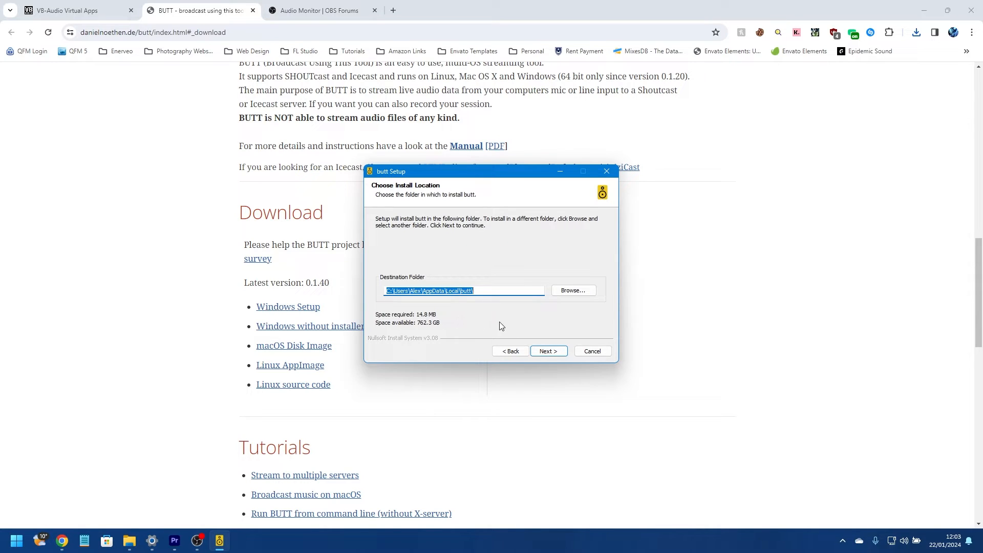
left_click(547, 350)
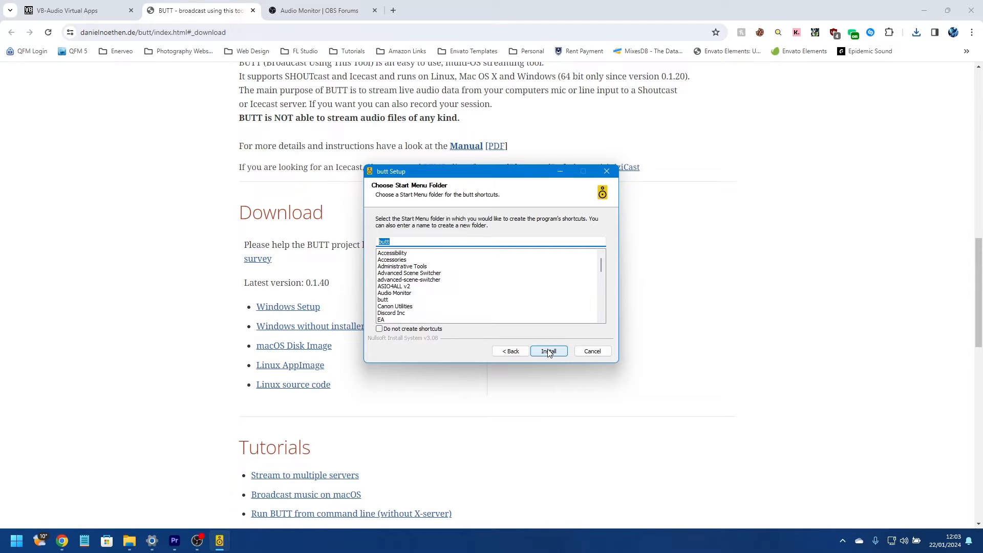
left_click(548, 351)
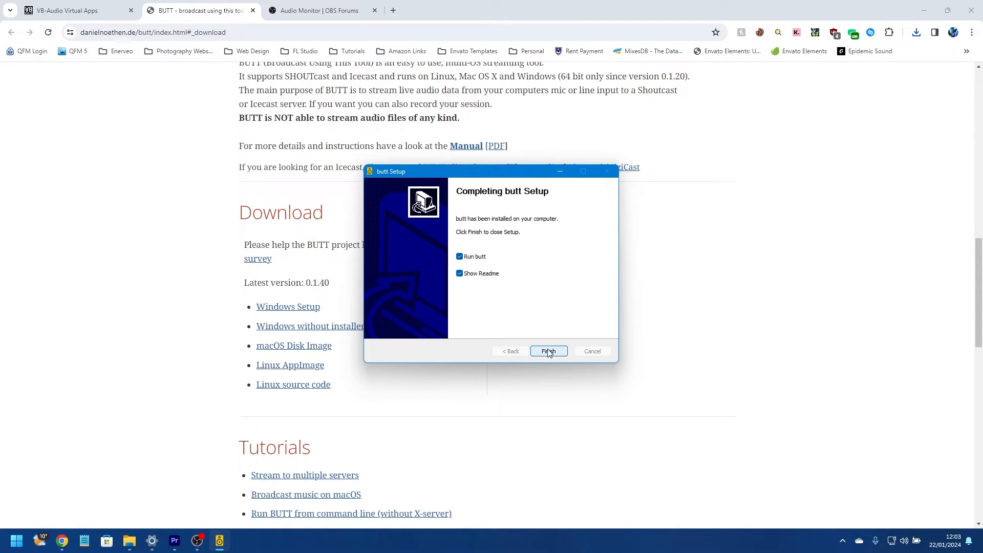
mouse_move(535, 277)
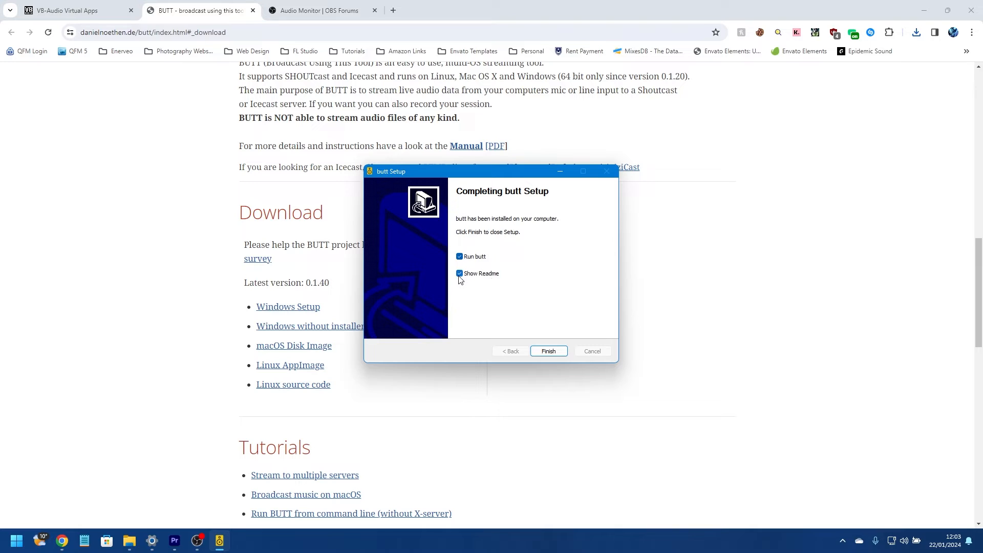
left_click(459, 273)
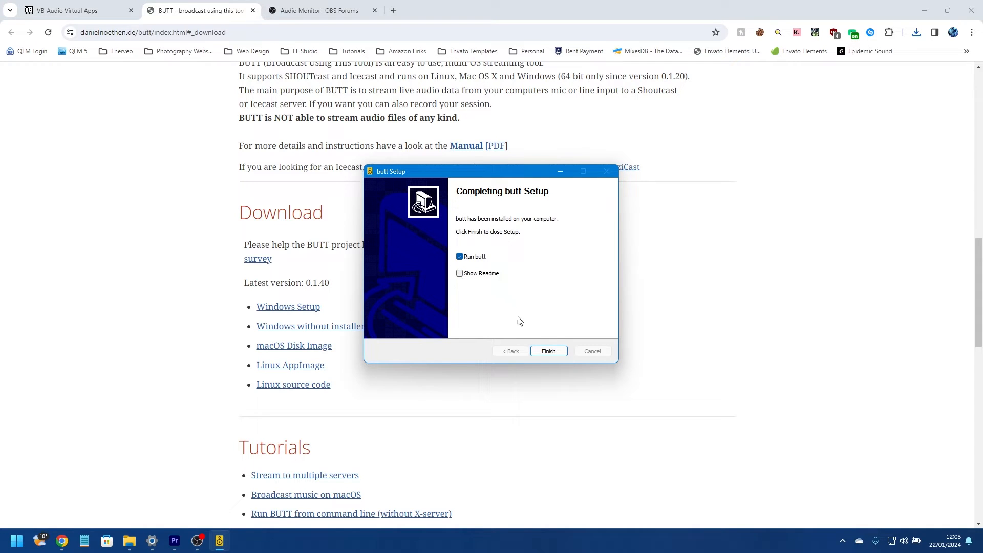
left_click(548, 350)
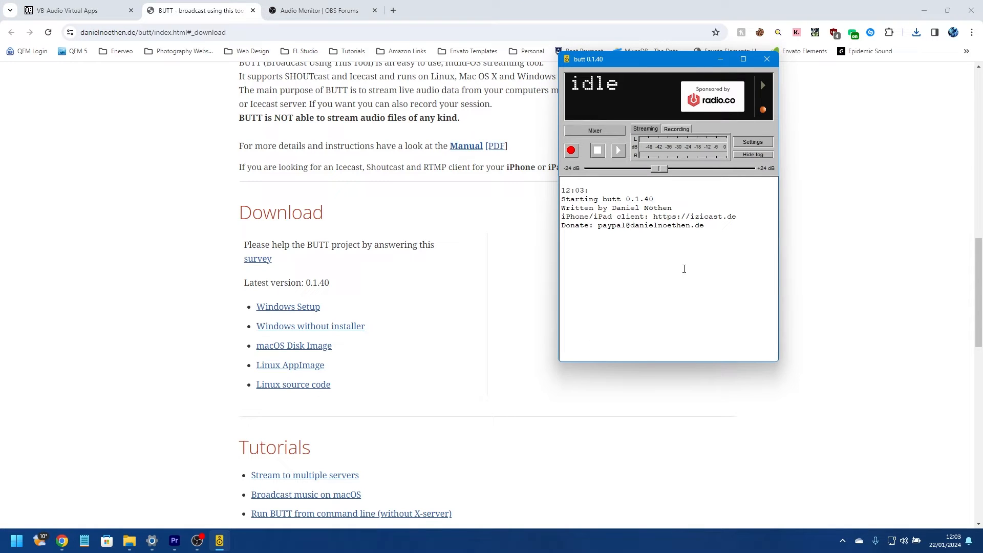
mouse_move(394, 76)
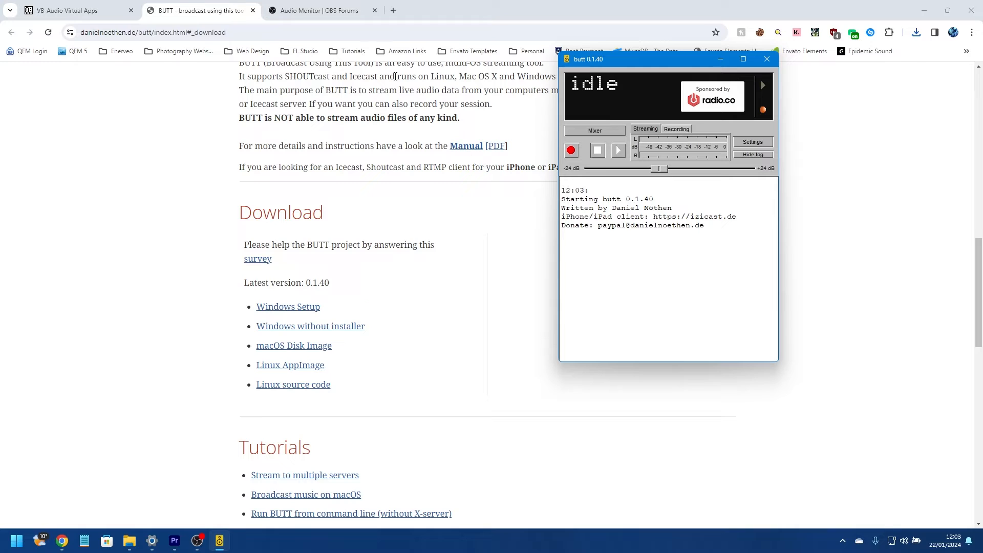
left_click(320, 10)
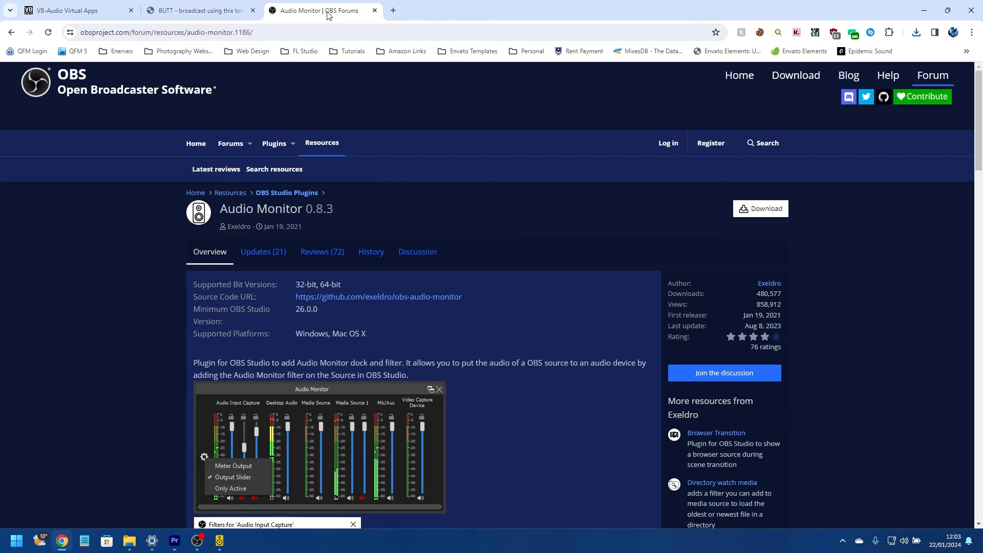
mouse_move(423, 213)
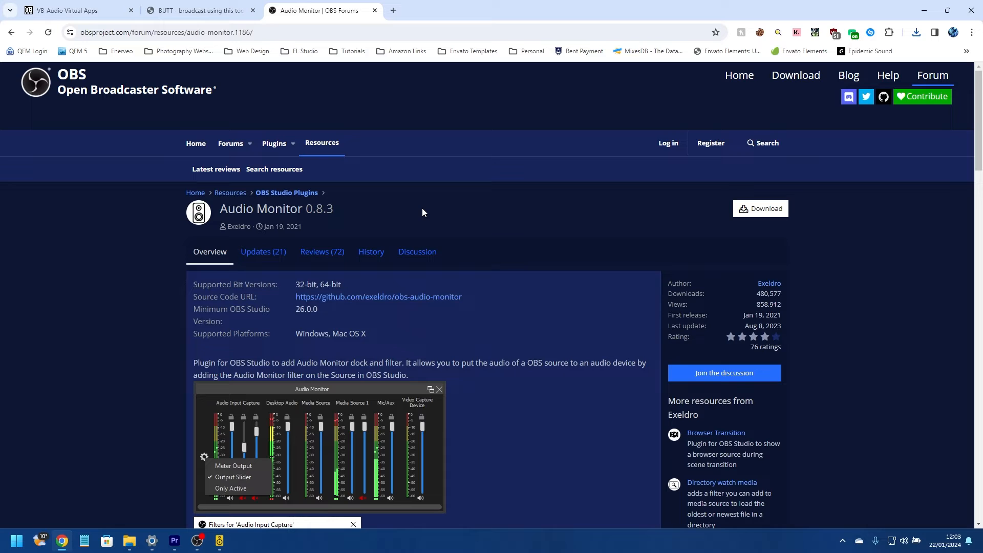
- Open the plugin's file list and download audio-monitor-0.8.3-windows-installer.zip
left_click(761, 209)
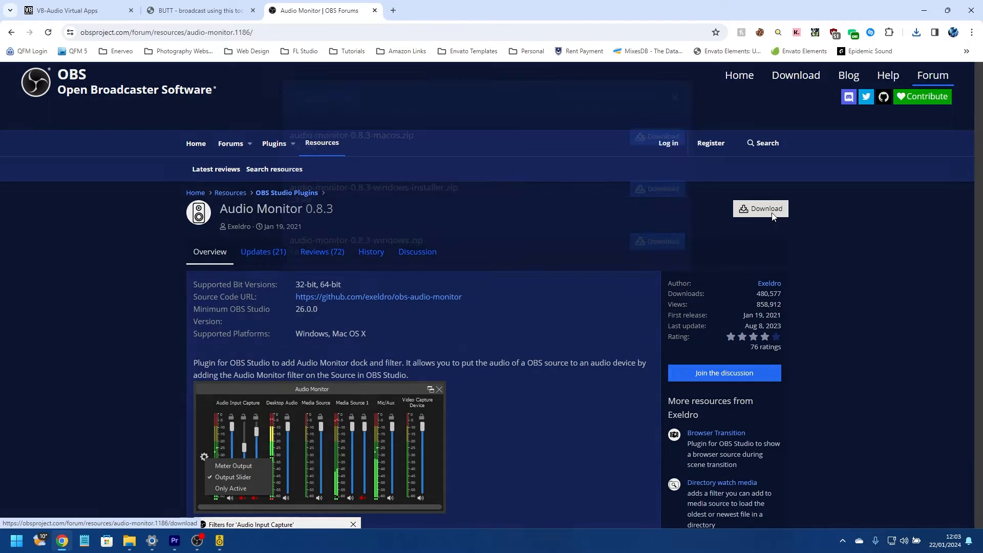
left_click(760, 209)
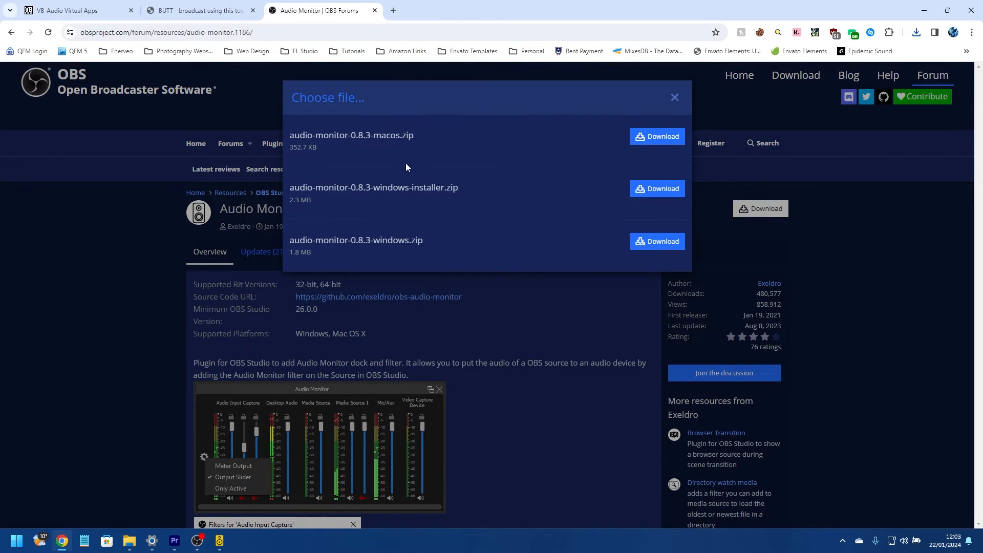
mouse_move(619, 203)
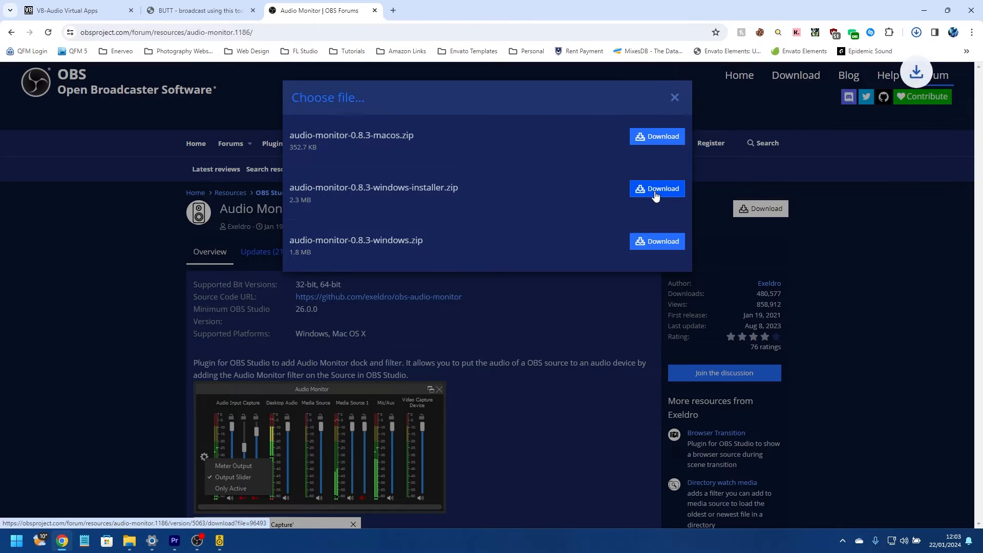
left_click(657, 189)
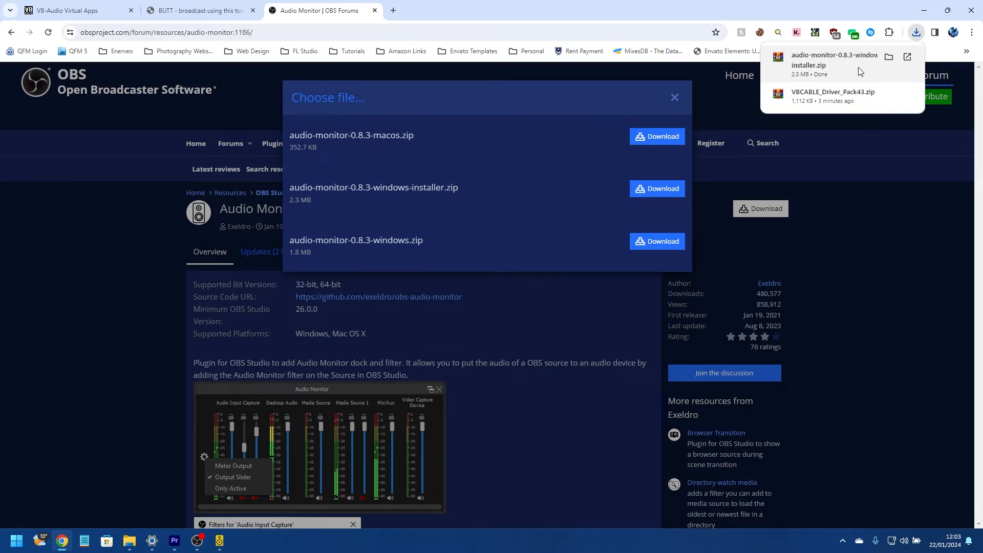
mouse_move(907, 61)
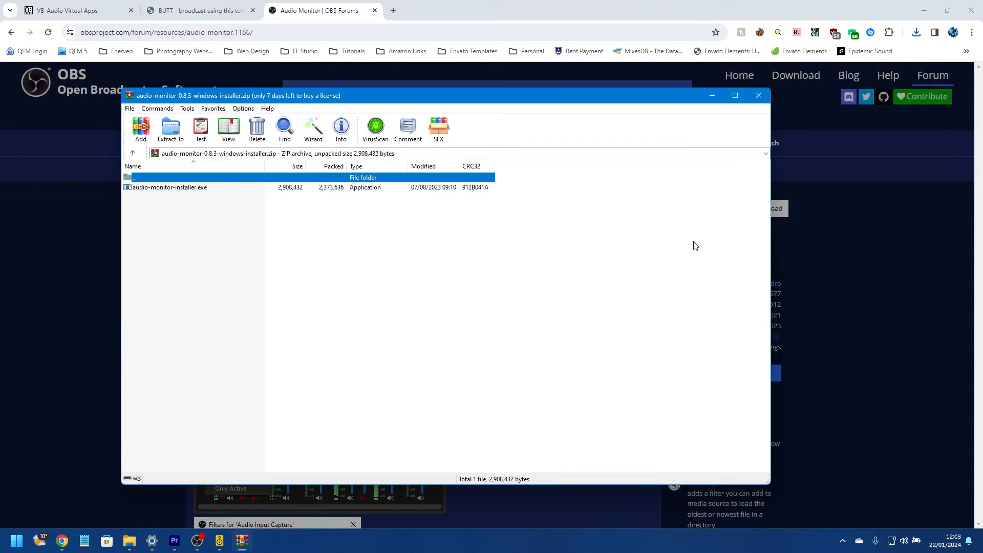
mouse_move(165, 193)
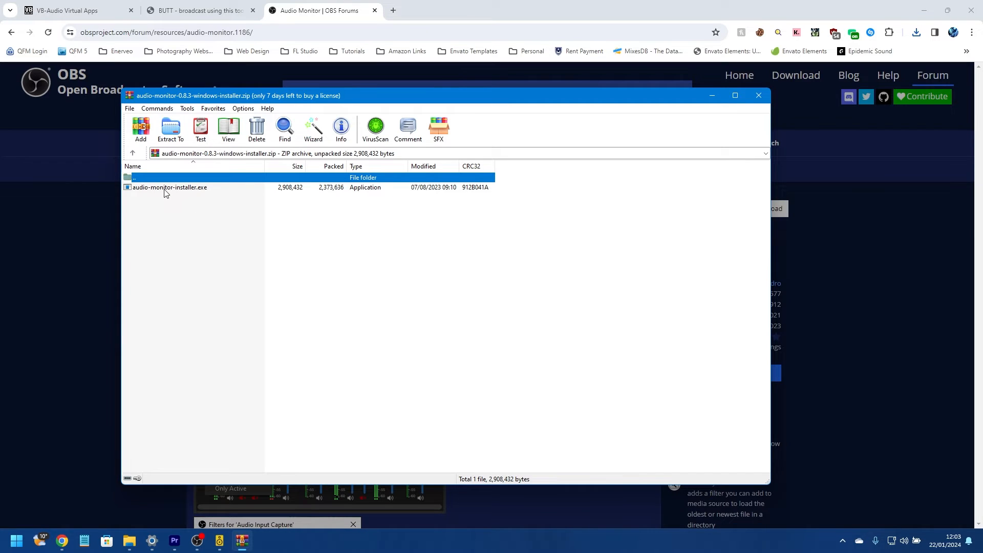
- Run audio-monitor-installer.exe from inside the Audio Monitor zip in WinRAR
left_click(169, 187)
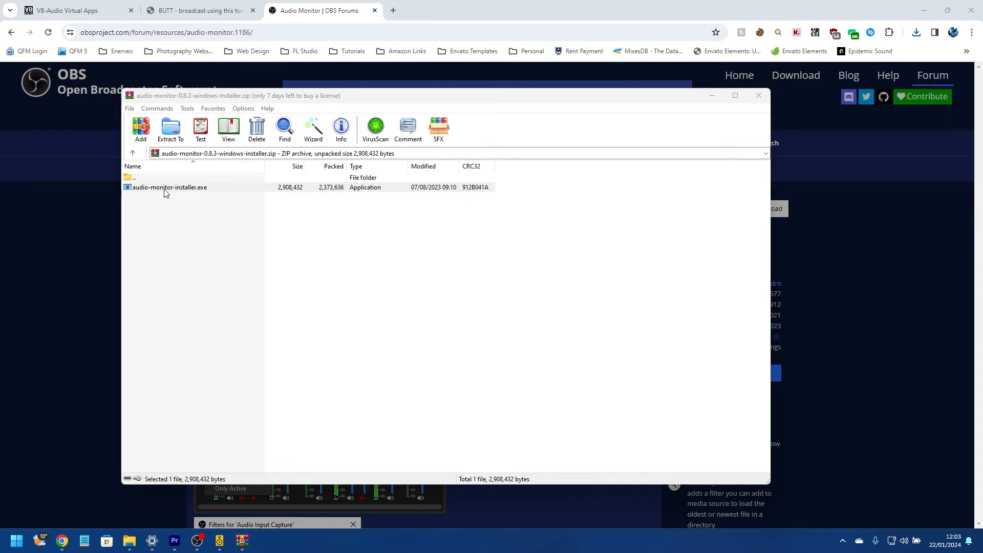
mouse_move(448, 361)
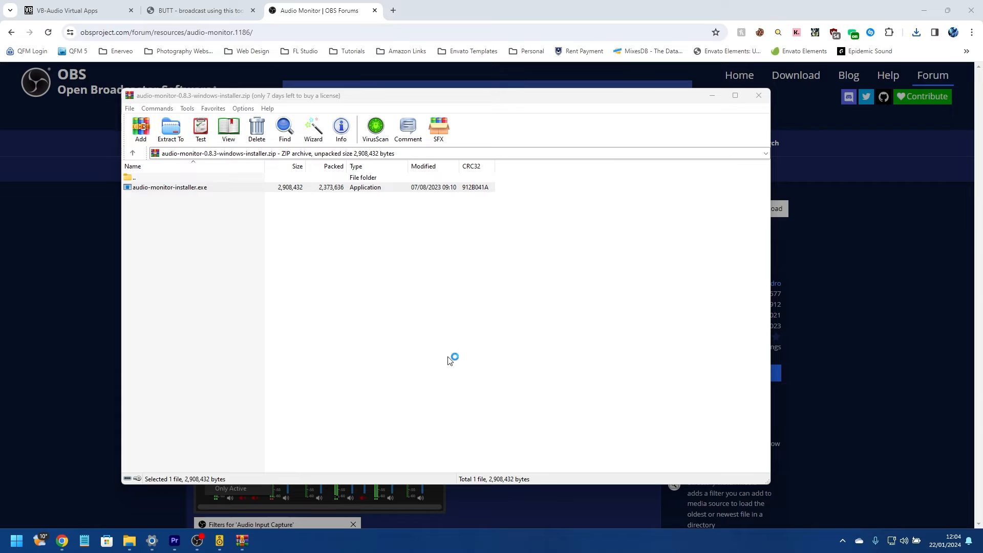
double_click(170, 187)
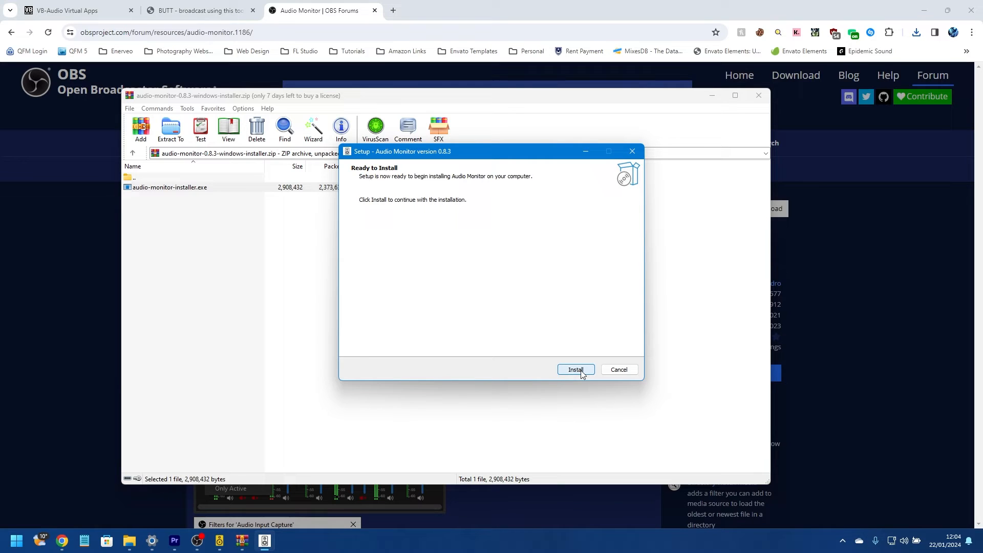
mouse_move(494, 324)
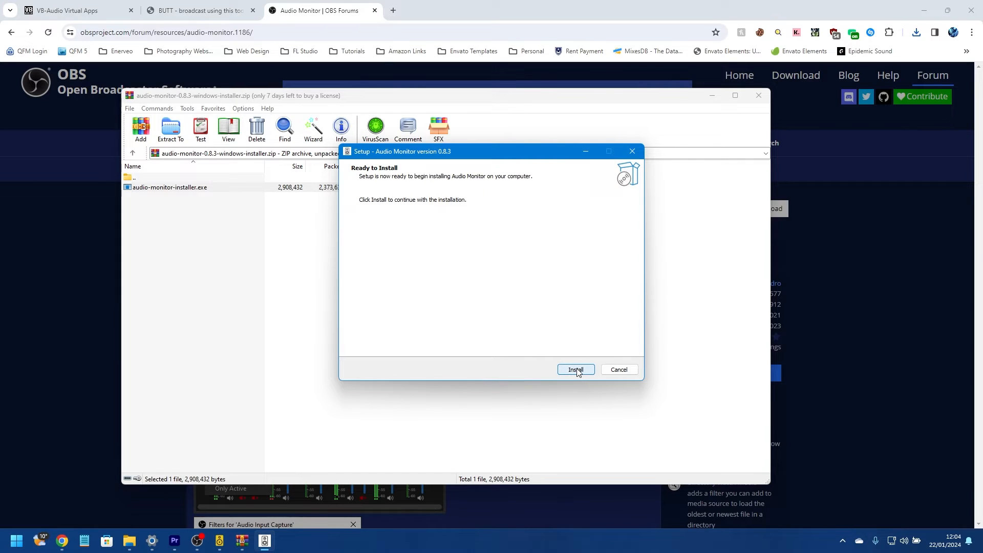
- Install Audio Monitor 0.8.3, letting setup automatically close OBS Studio, and finish the wizard
left_click(575, 369)
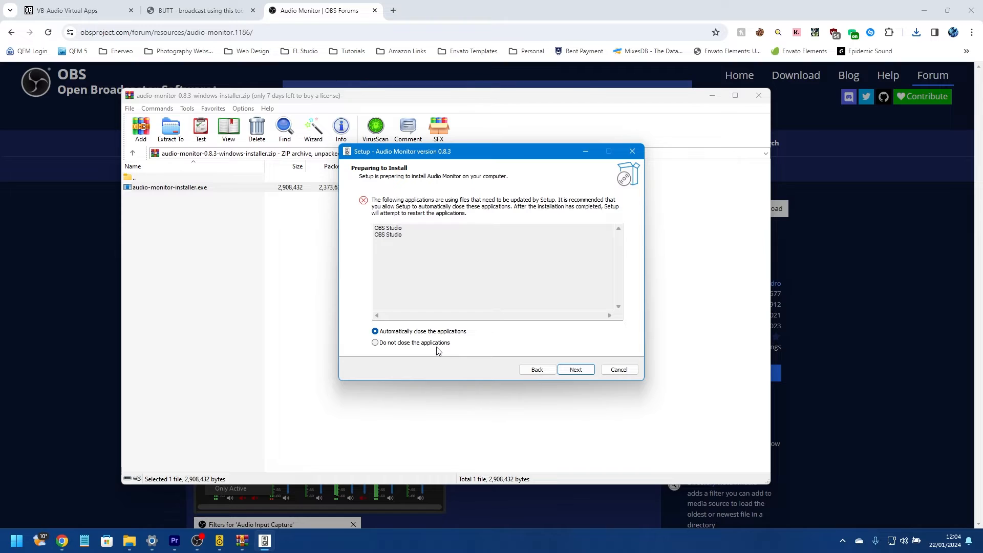
left_click(575, 369)
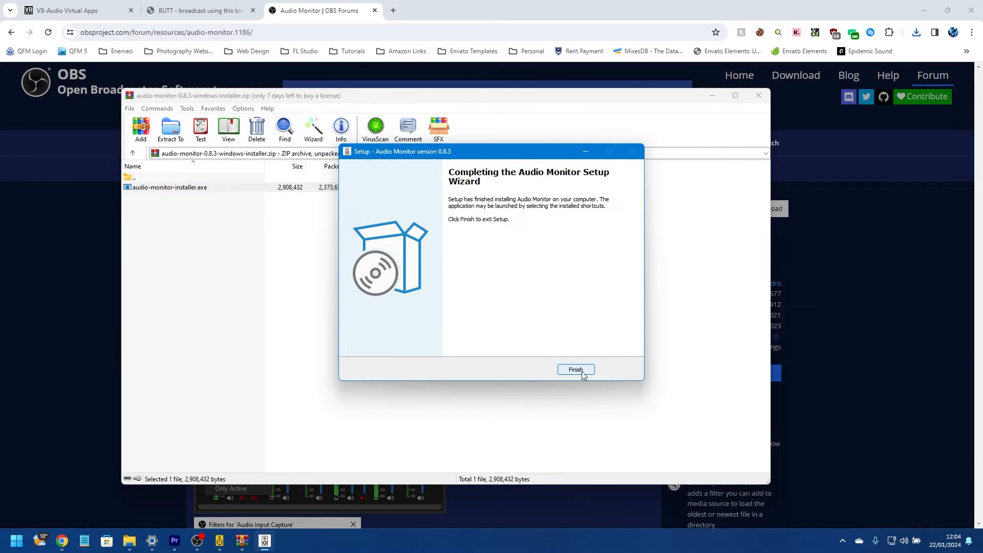
left_click(575, 372)
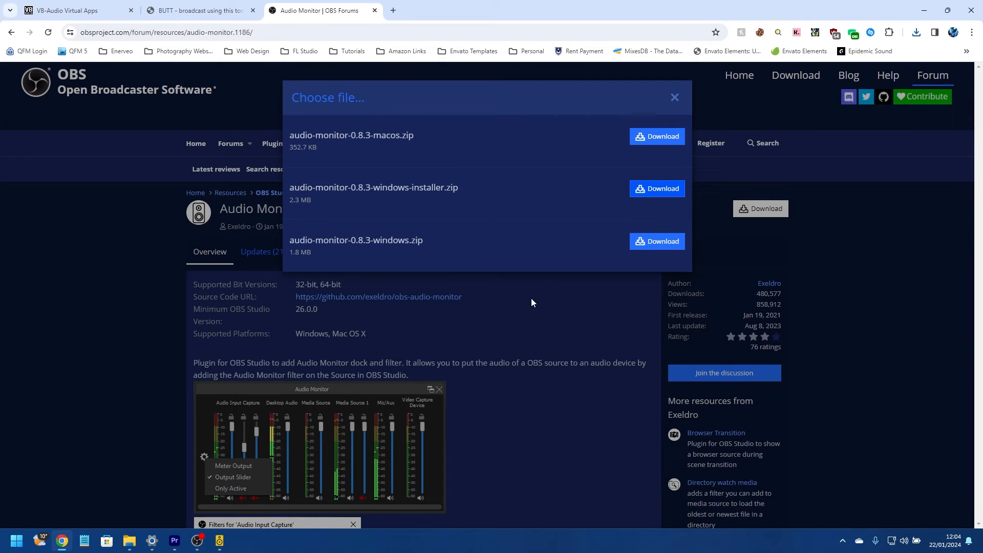
mouse_move(469, 360)
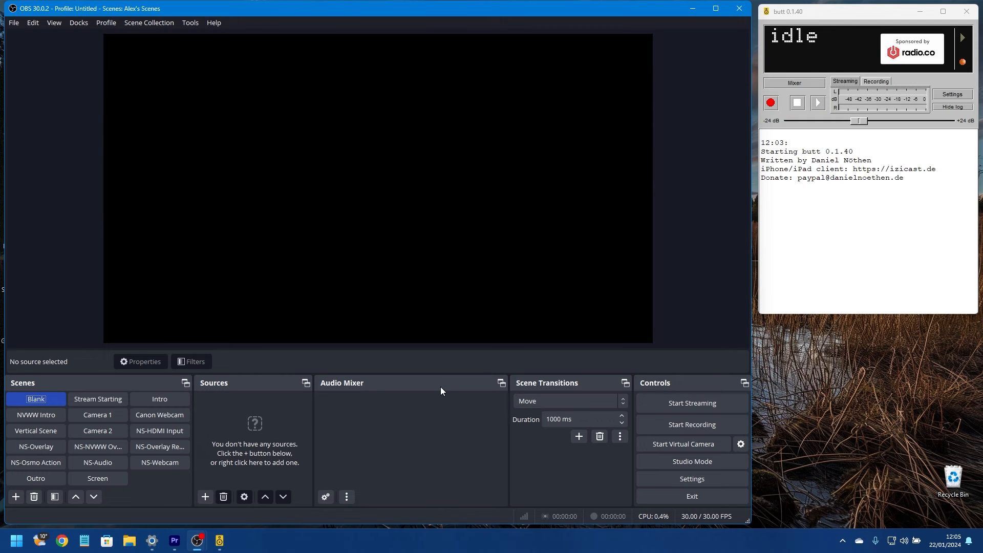
mouse_move(414, 339)
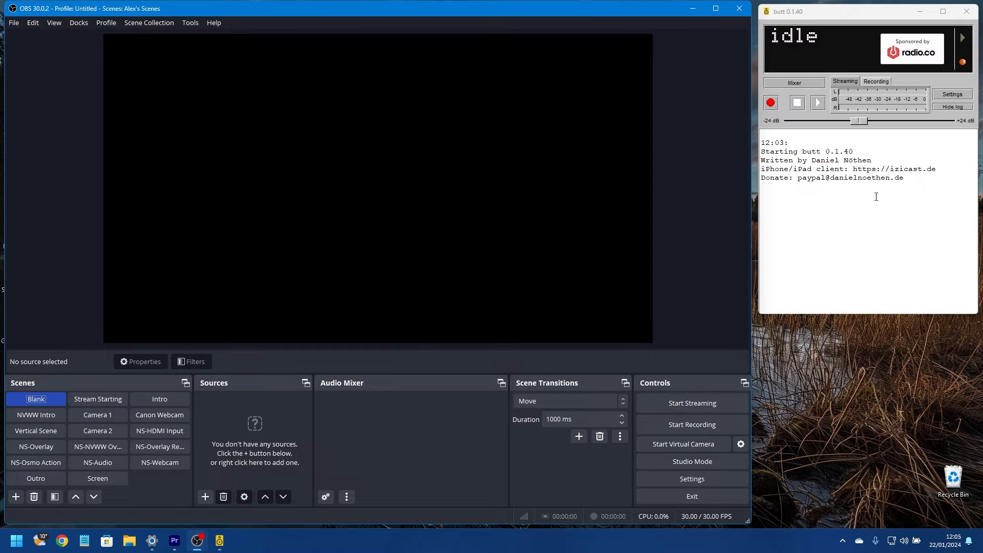
mouse_move(853, 216)
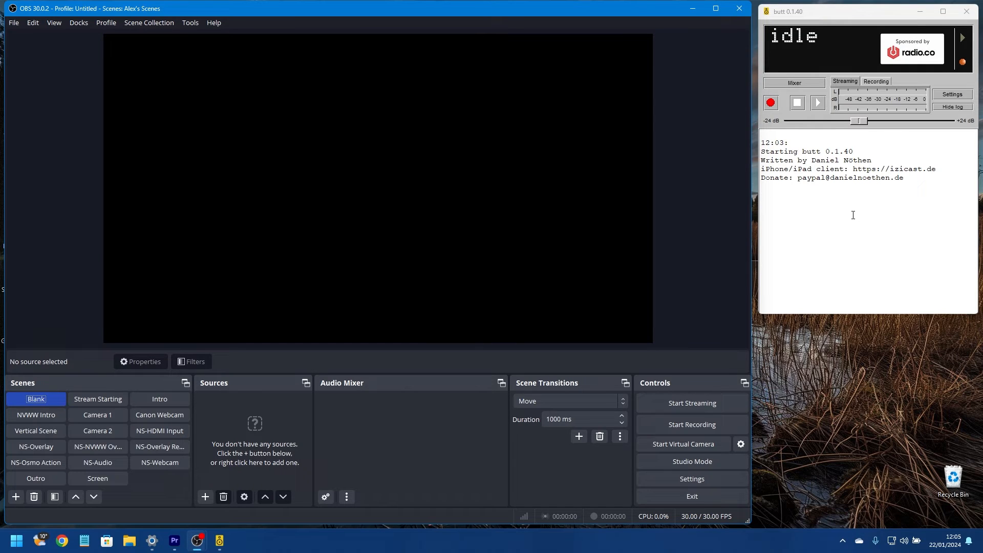
mouse_move(589, 362)
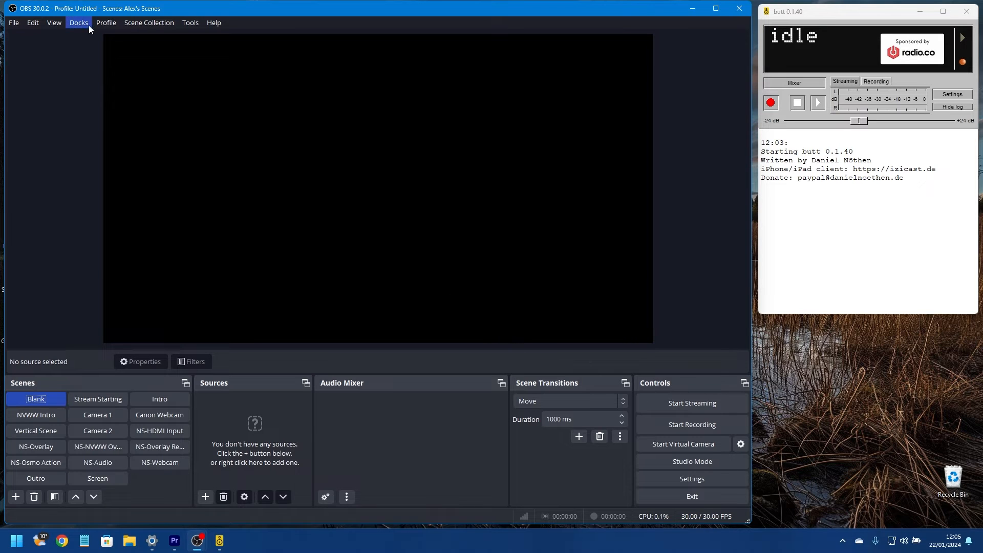
- Enable the Audio Monitor dock and add CABLE Input (VB-Audio Virtual Cable) as output for all tracks
left_click(78, 23)
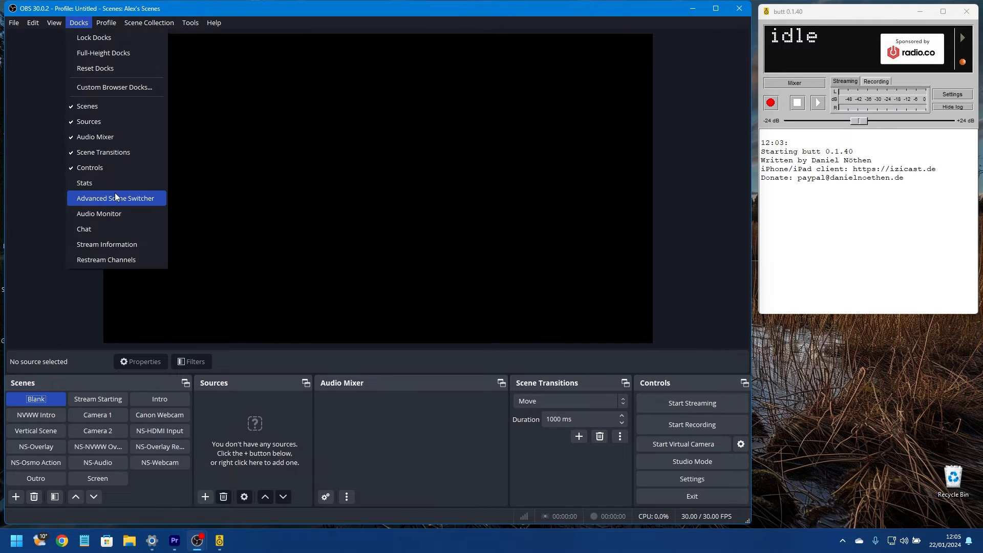
left_click(98, 213)
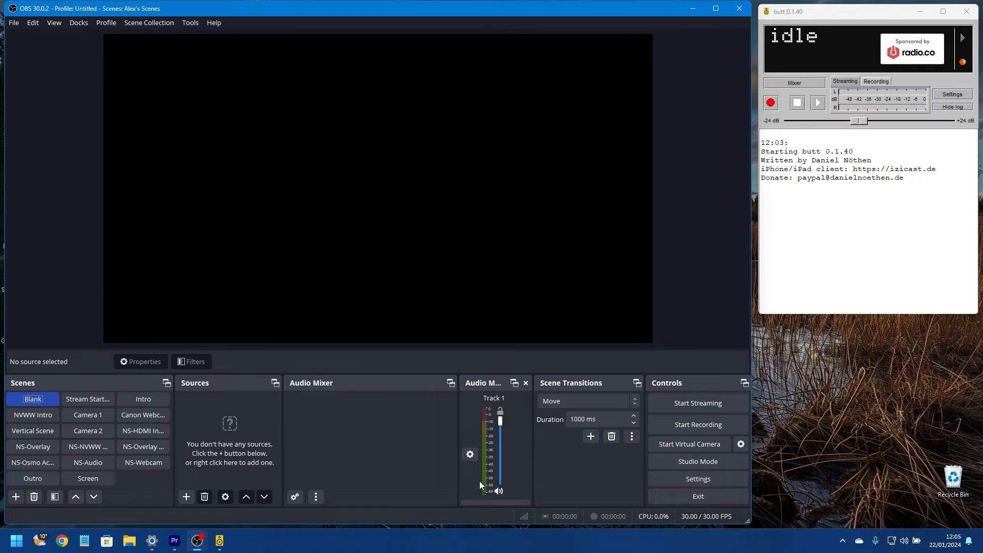
mouse_move(532, 486)
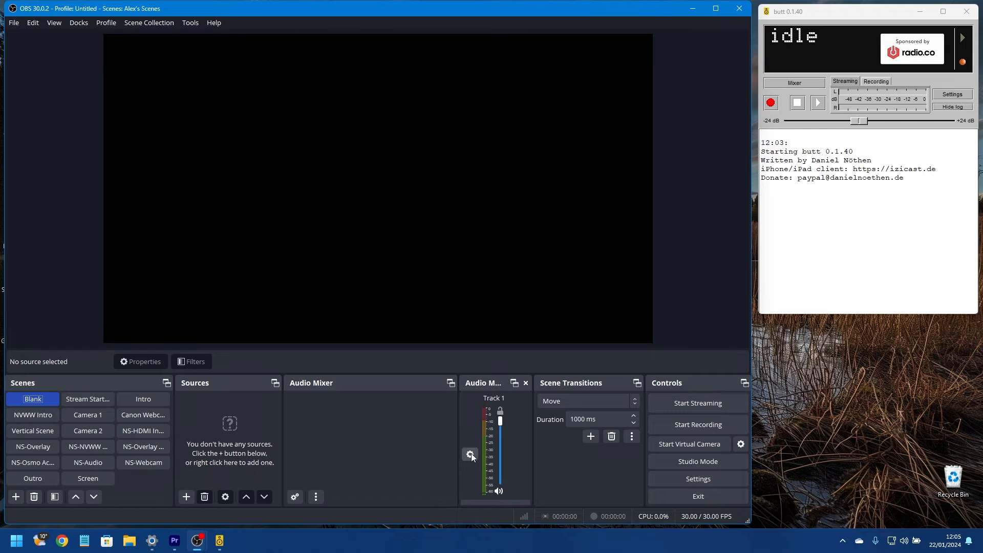
left_click(469, 454)
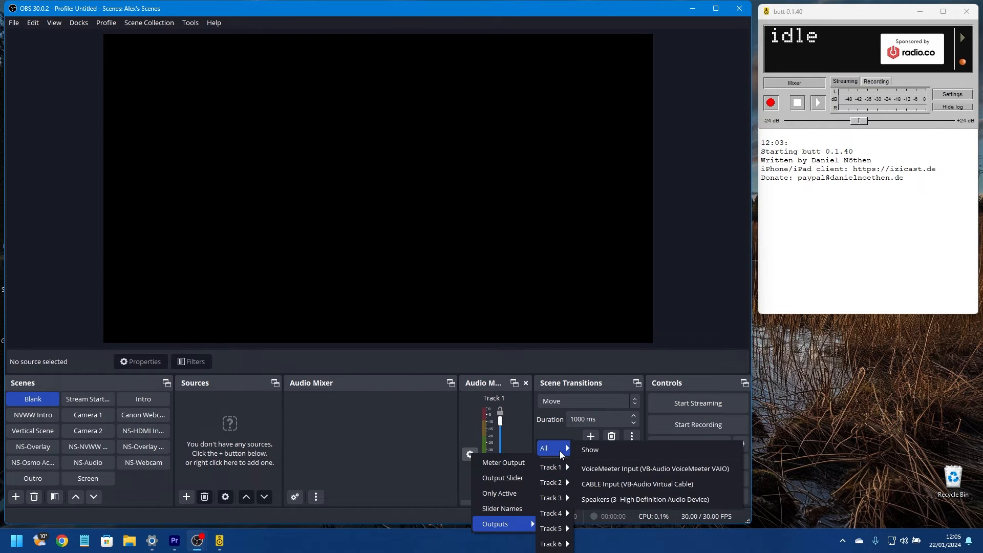
mouse_move(637, 484)
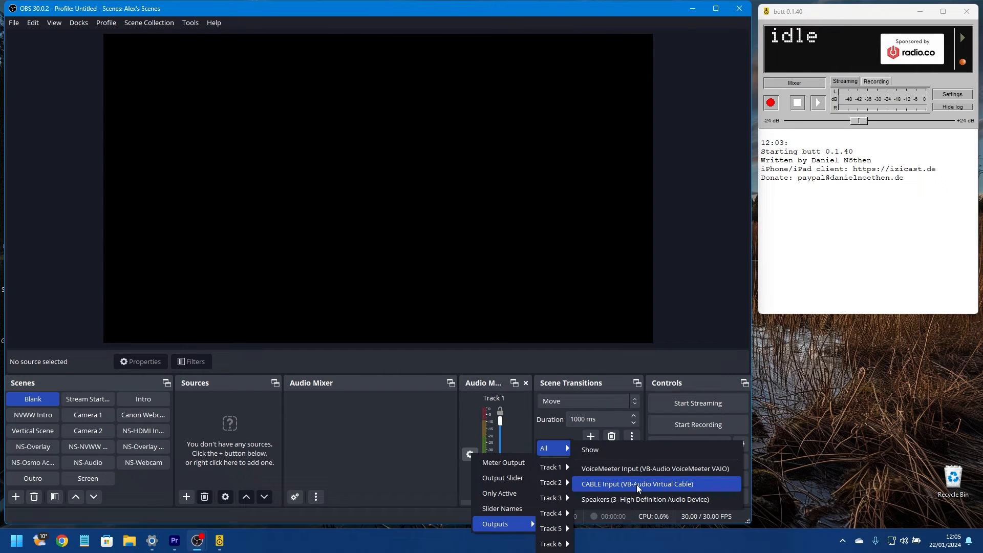
left_click(638, 483)
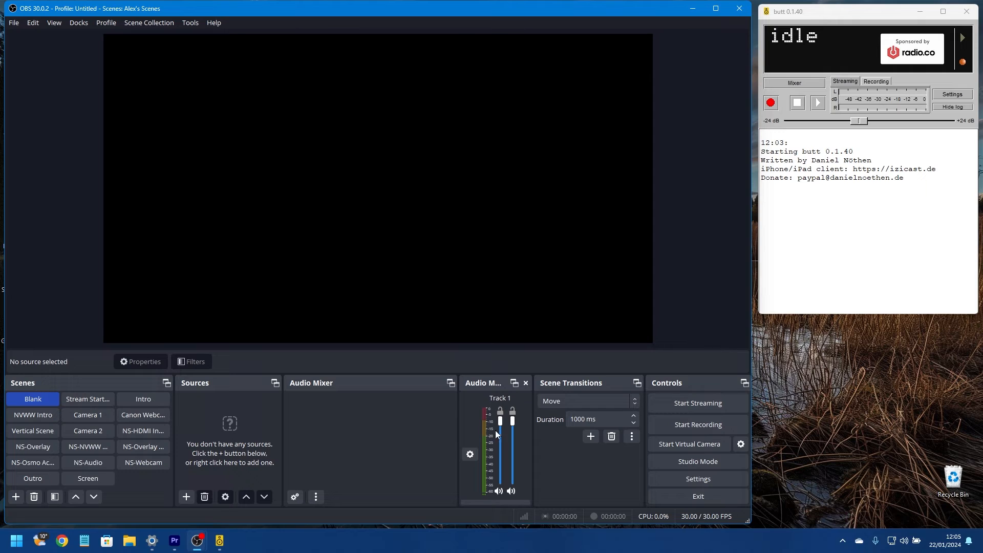
mouse_move(499, 458)
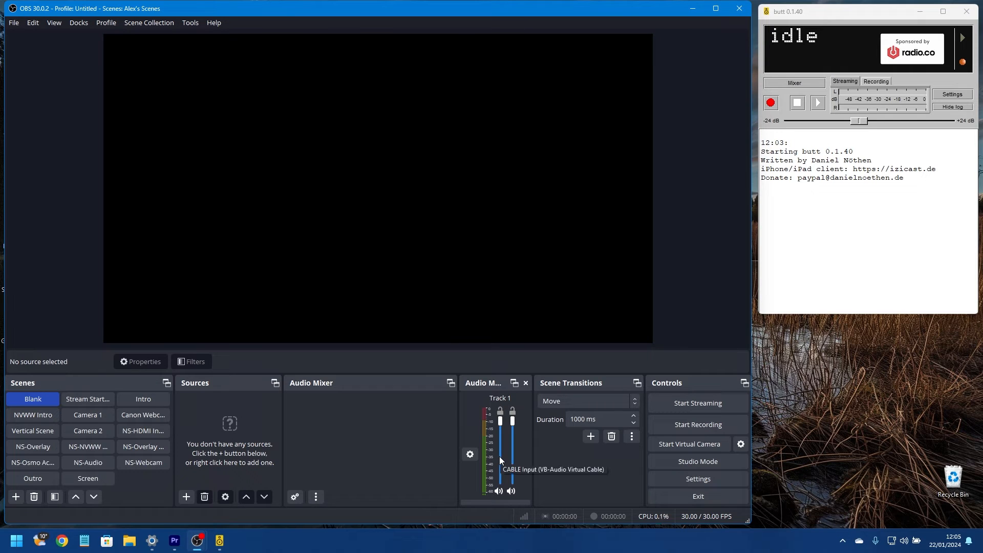
mouse_move(476, 431)
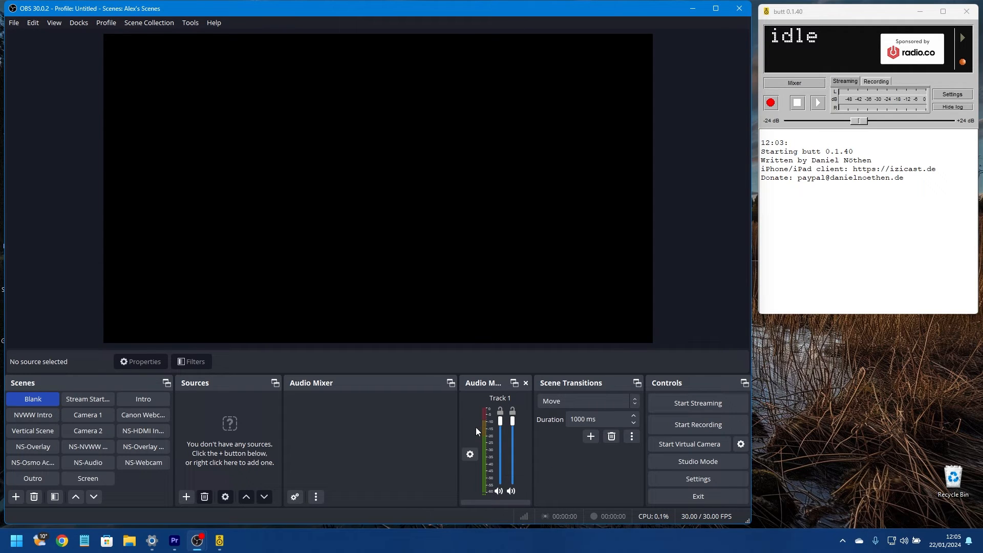
mouse_move(378, 456)
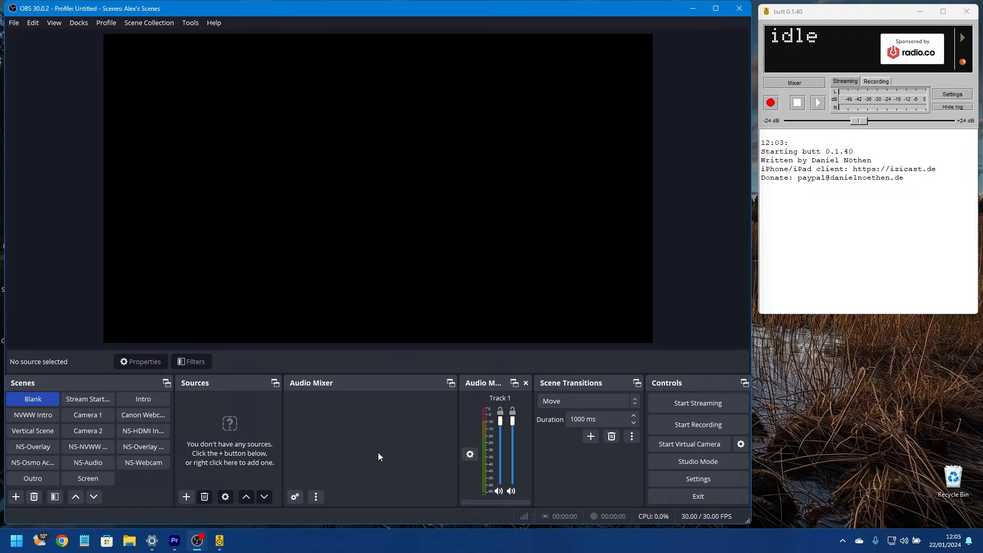
mouse_move(472, 470)
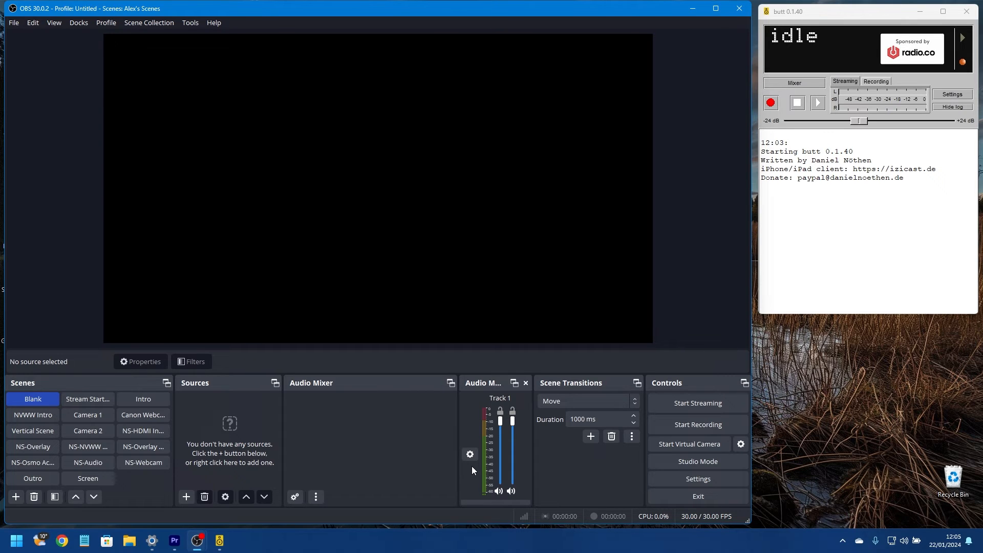
mouse_move(835, 135)
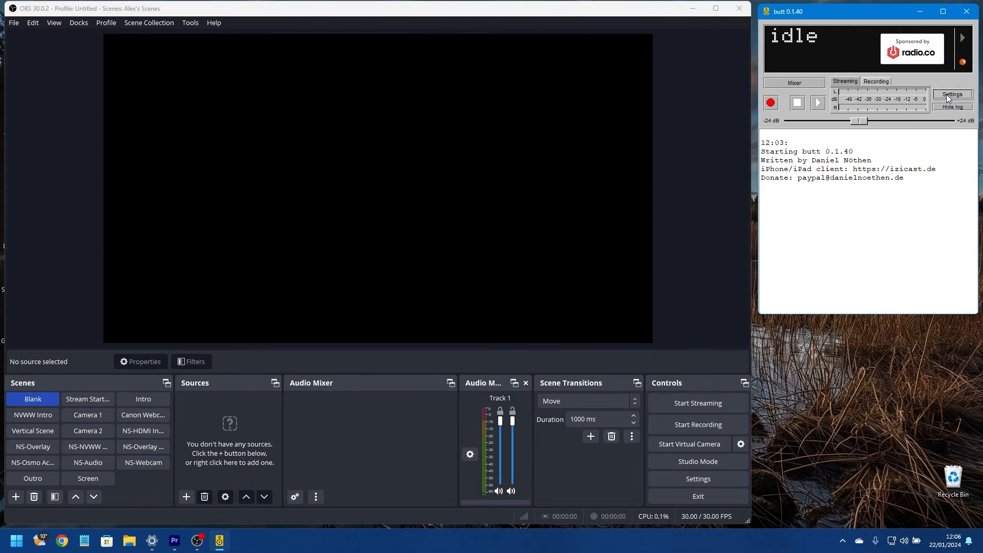
- Set BUTT's primary audio device to CABLE Output and close its settings window
left_click(952, 95)
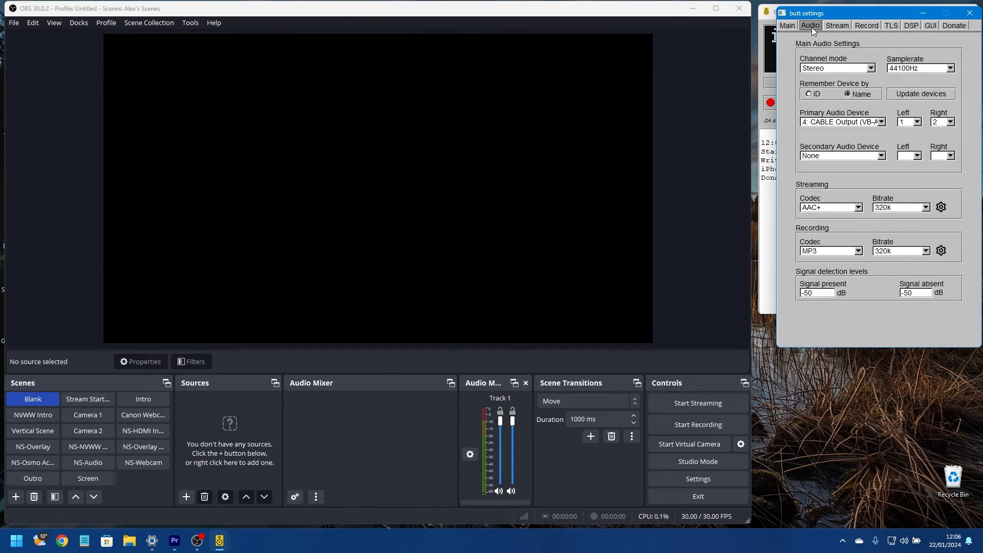
mouse_move(860, 139)
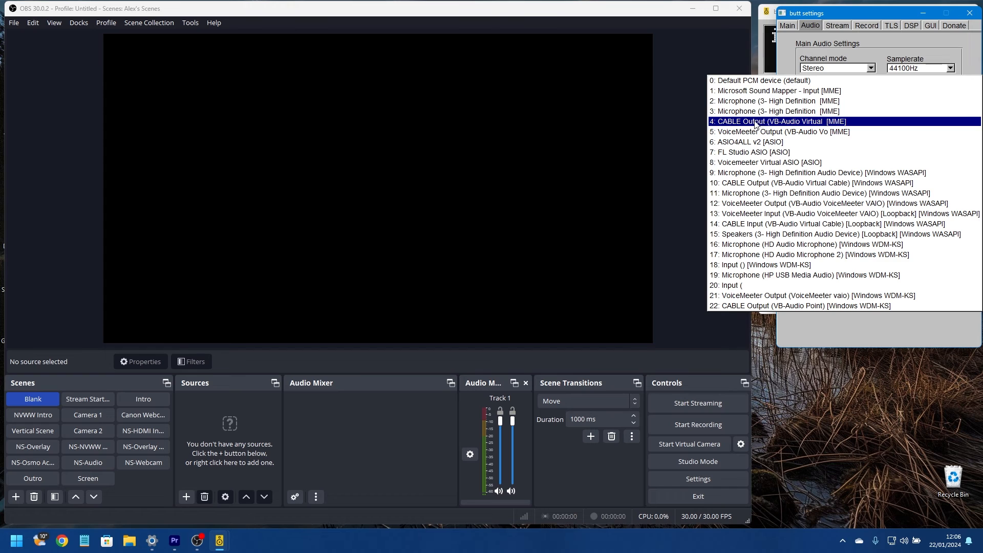
left_click(777, 121)
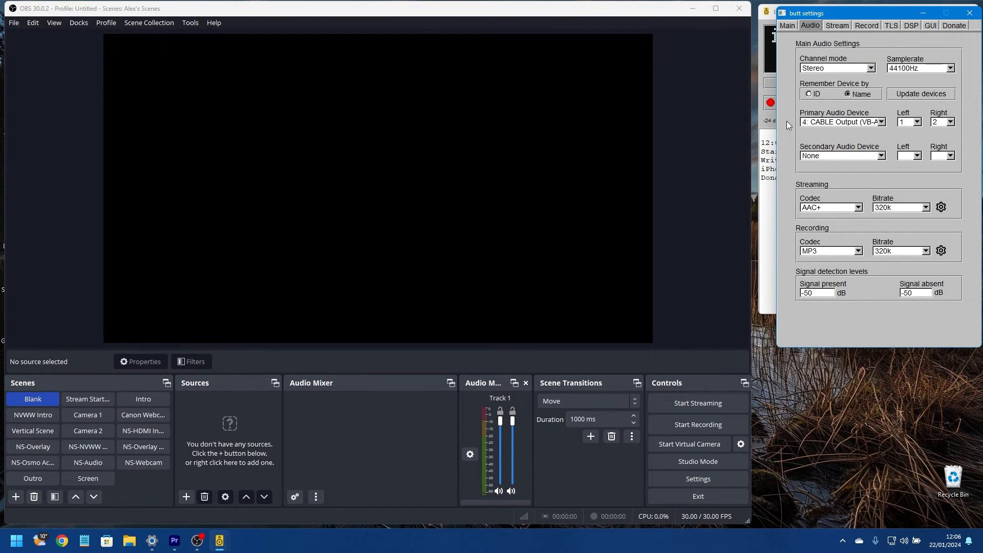
mouse_move(338, 347)
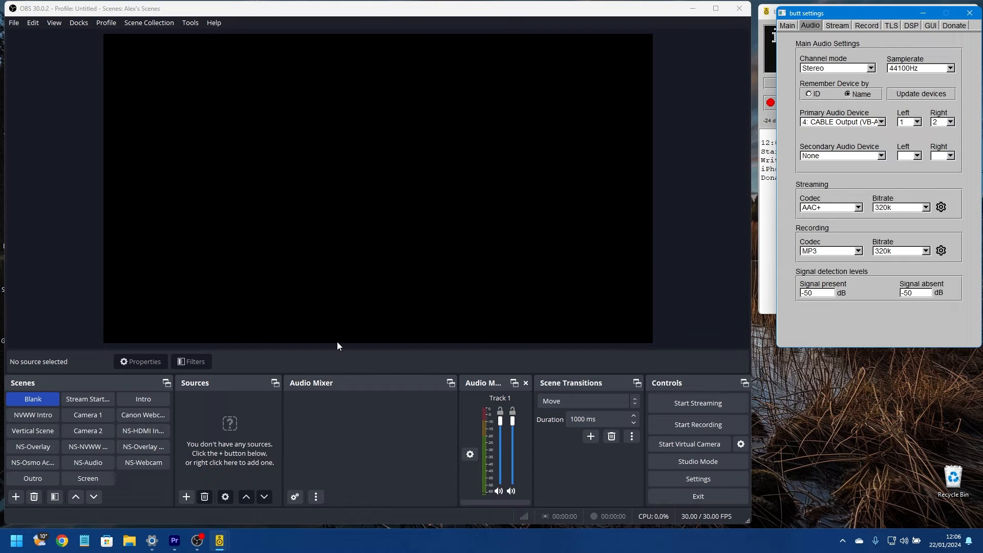
mouse_move(402, 392)
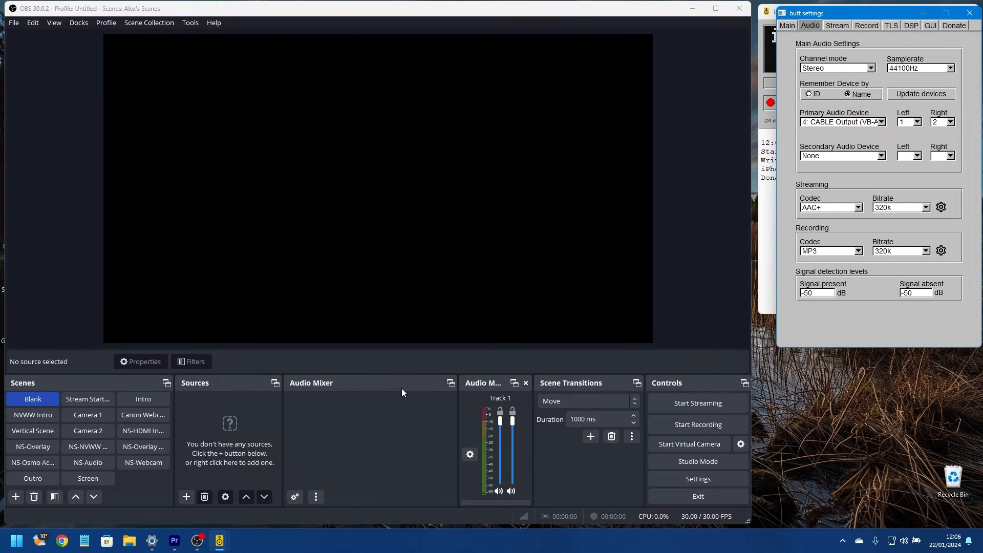
mouse_move(851, 271)
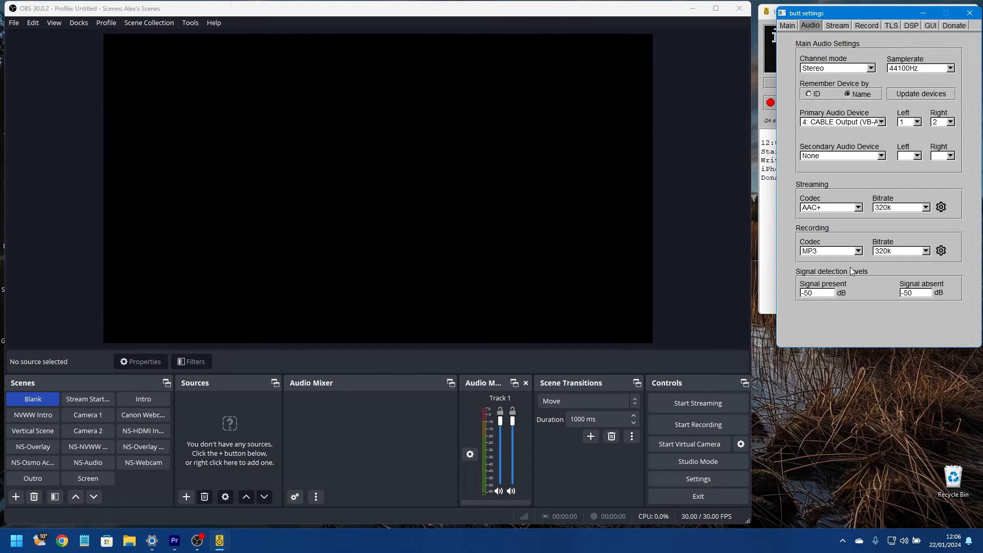
mouse_move(639, 297)
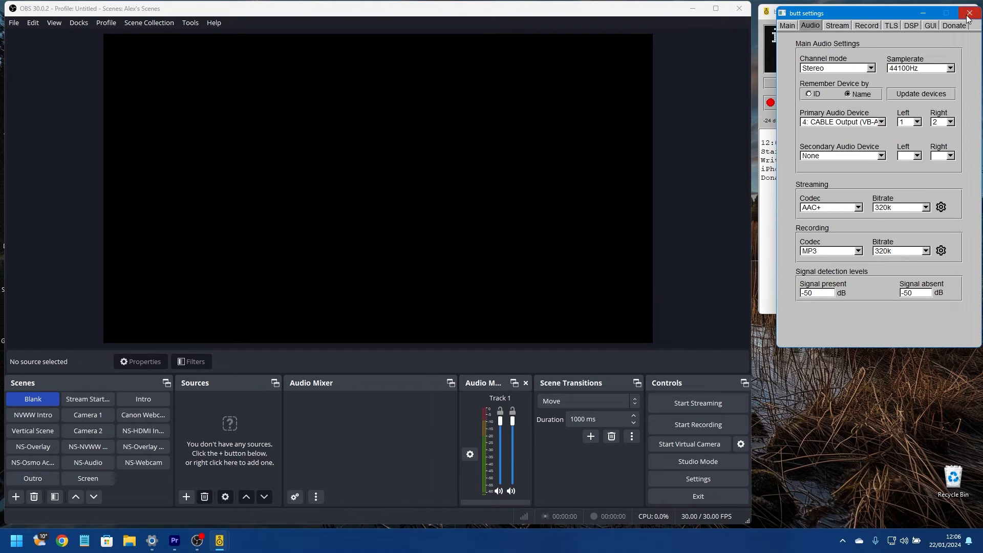
left_click(968, 12)
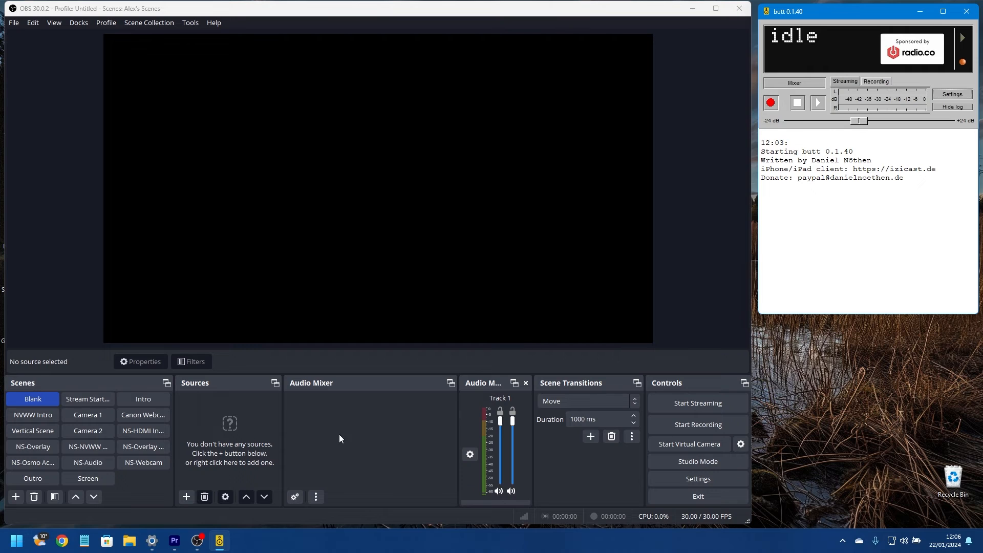
- Add Media Source 3 playing the Alex Eneas trance MP3 from the Music folder
left_click(186, 497)
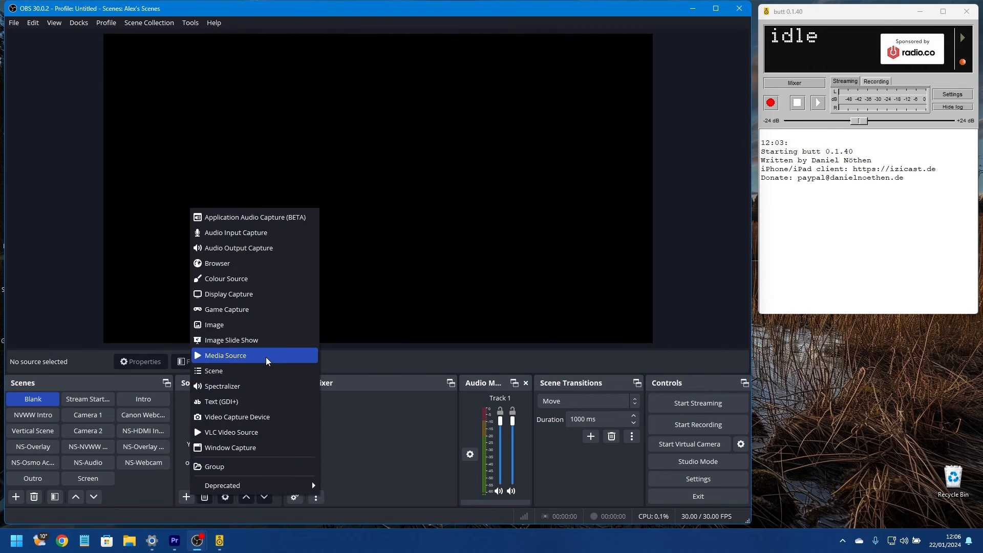
left_click(226, 355)
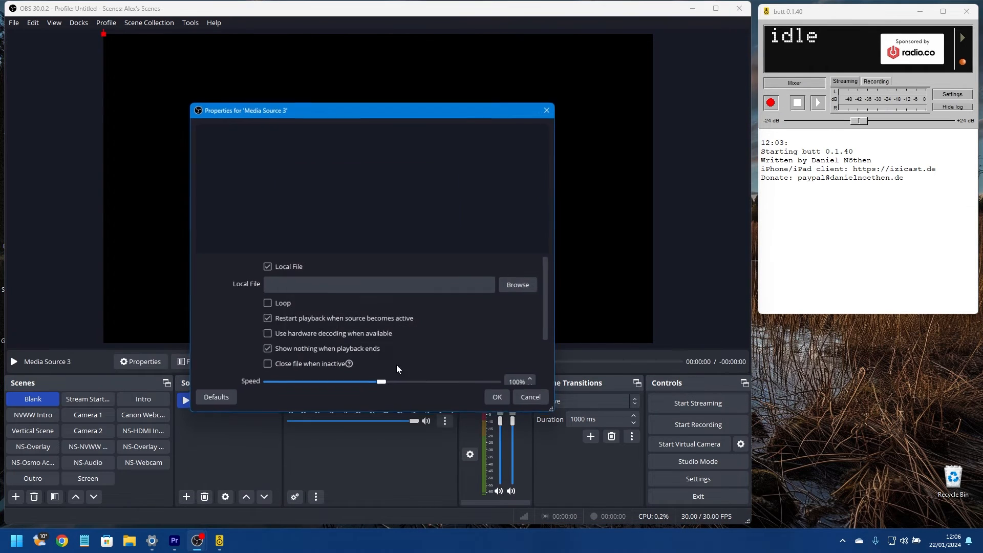
left_click(517, 285)
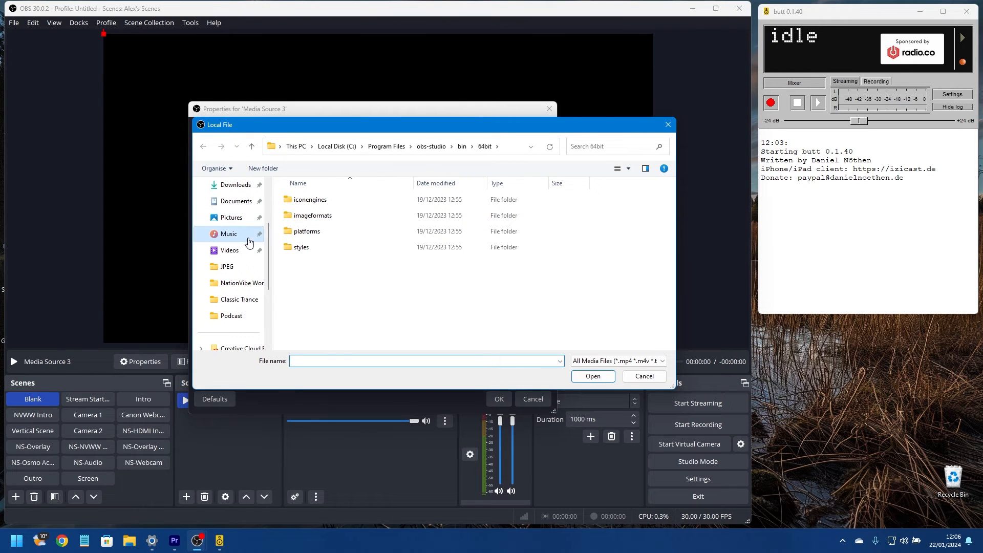
left_click(592, 375)
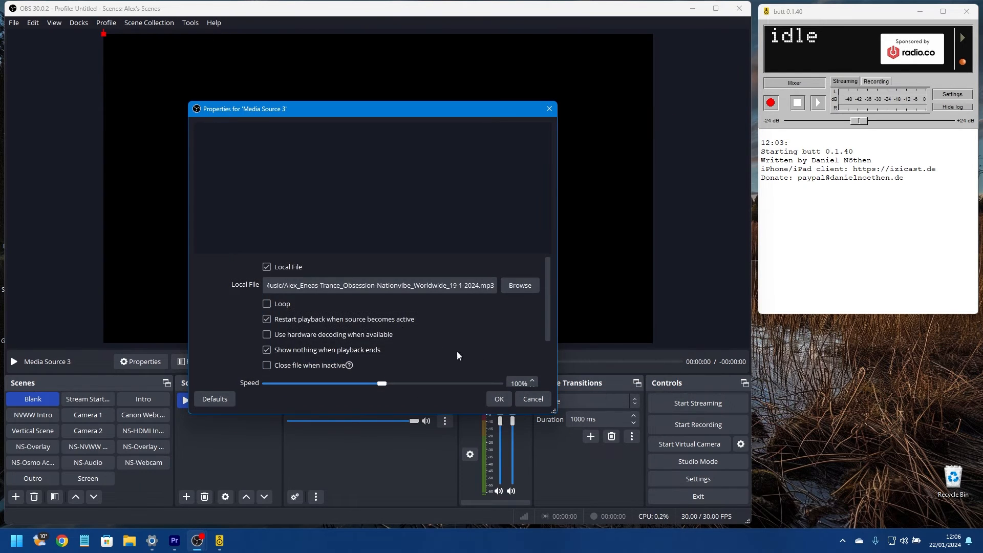
left_click(498, 399)
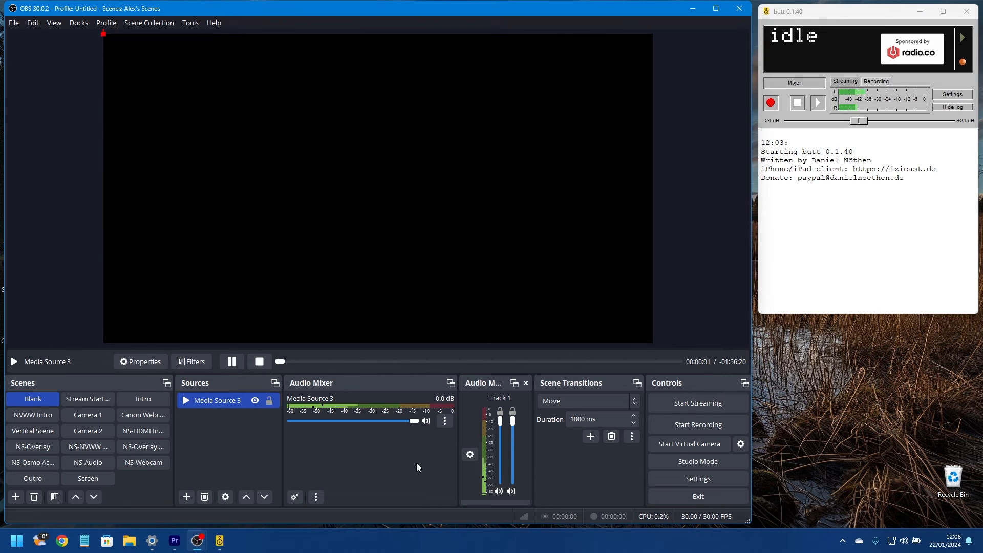
mouse_move(389, 398)
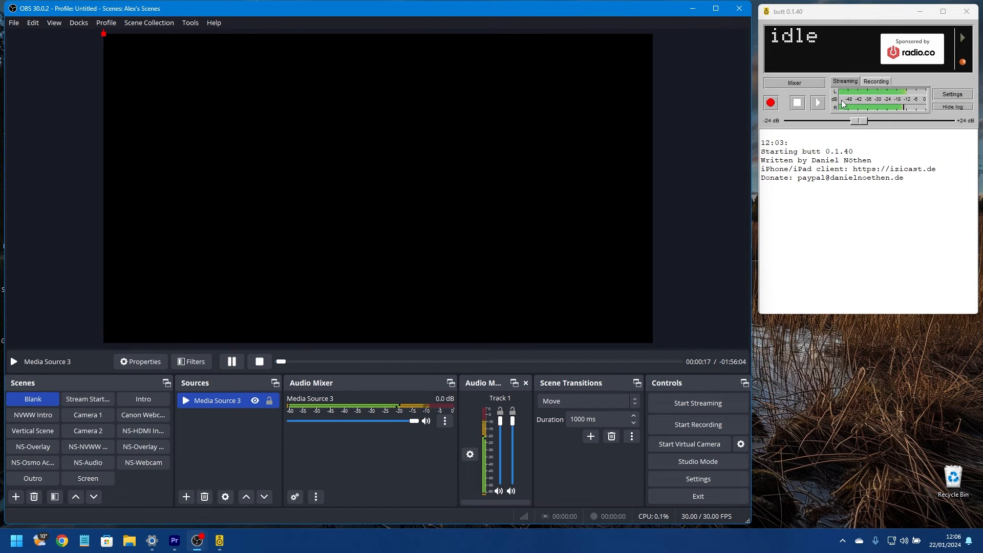
mouse_move(900, 125)
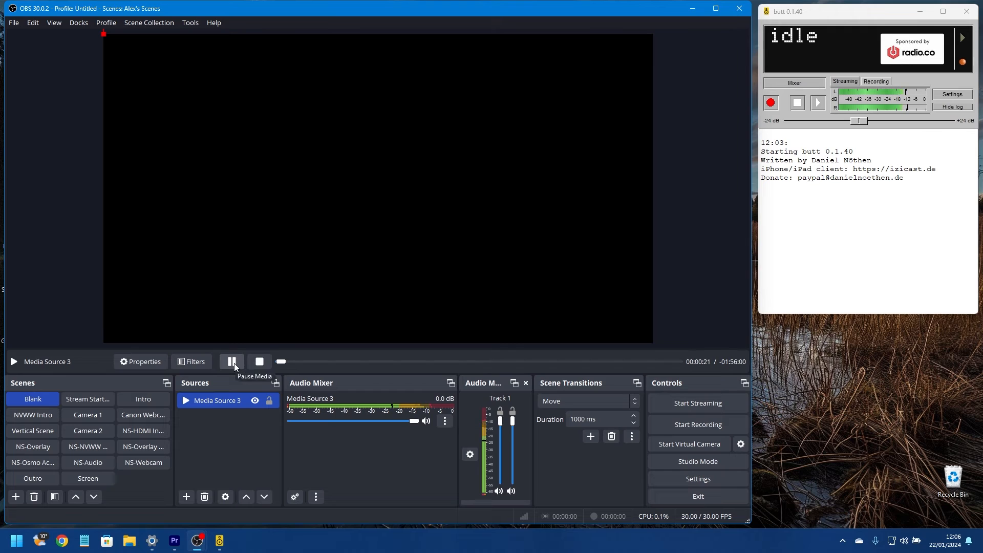
- Pause the trance MP3 playback at 21 seconds so BUTT's meters go quiet
left_click(231, 361)
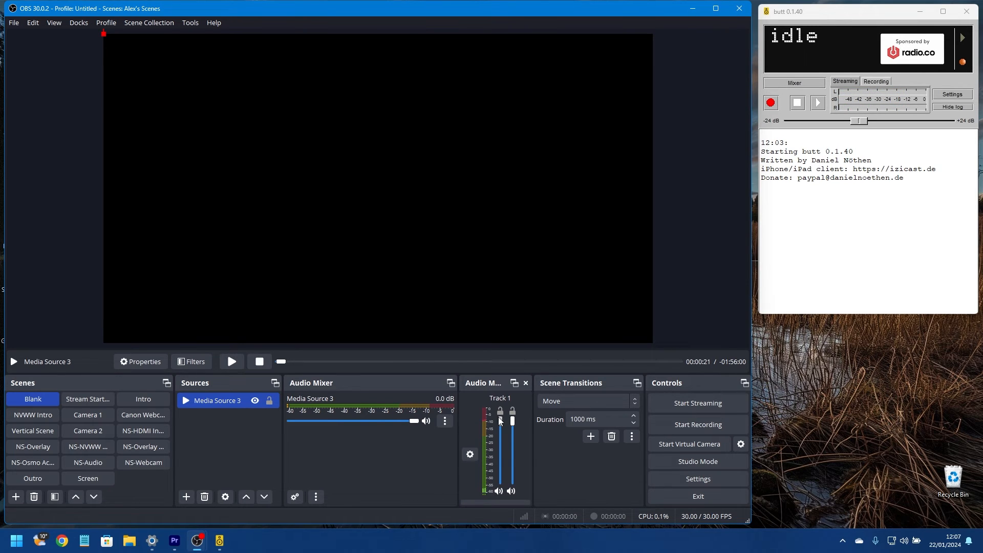
mouse_move(908, 99)
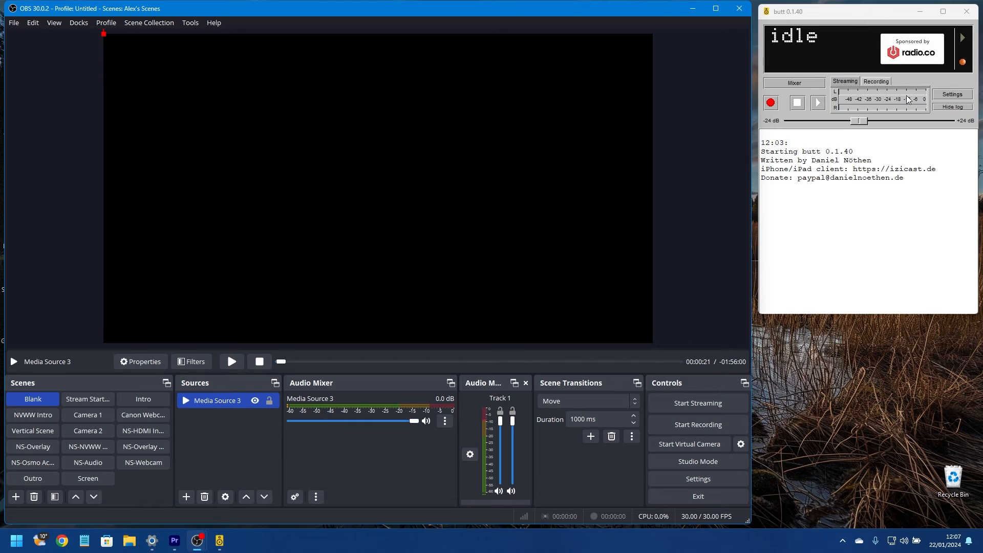
mouse_move(861, 105)
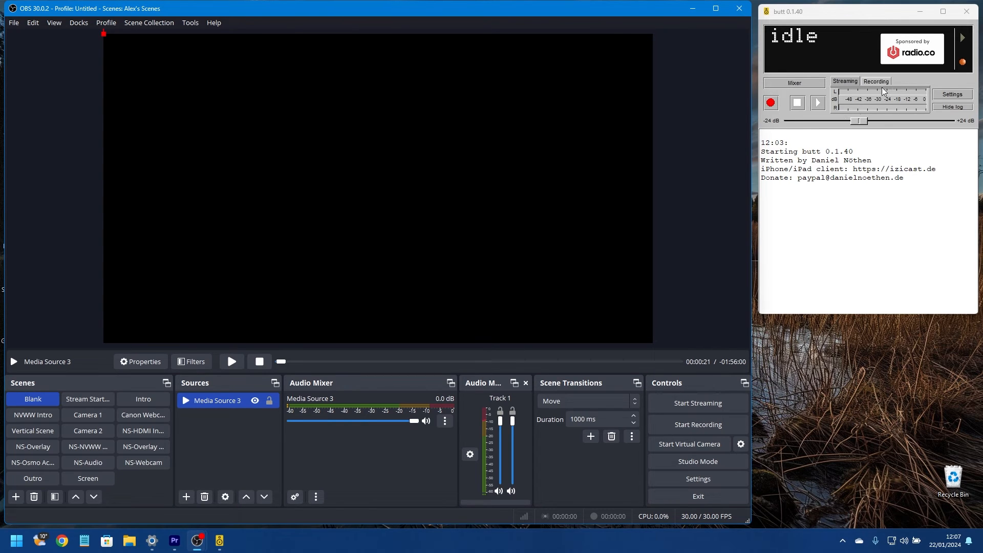
mouse_move(413, 221)
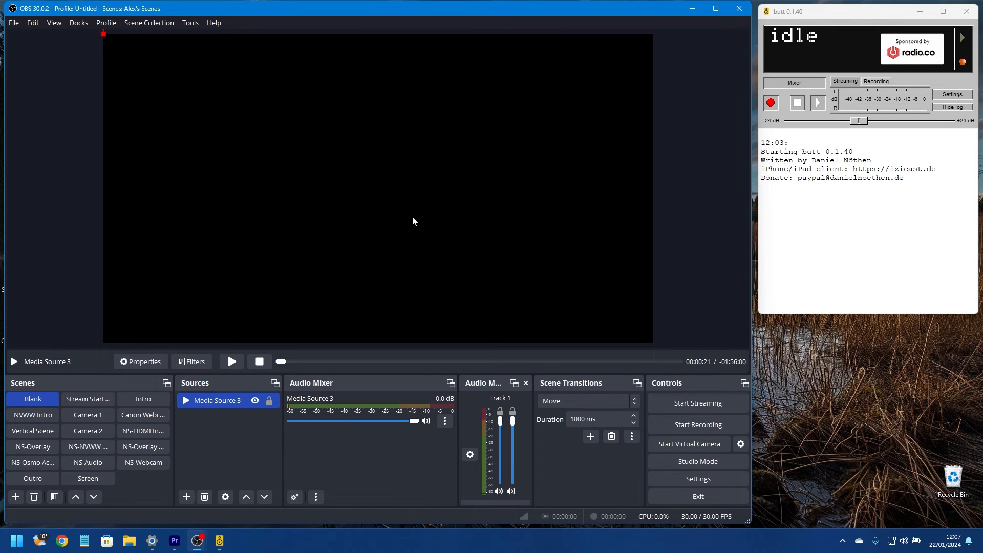
mouse_move(443, 224)
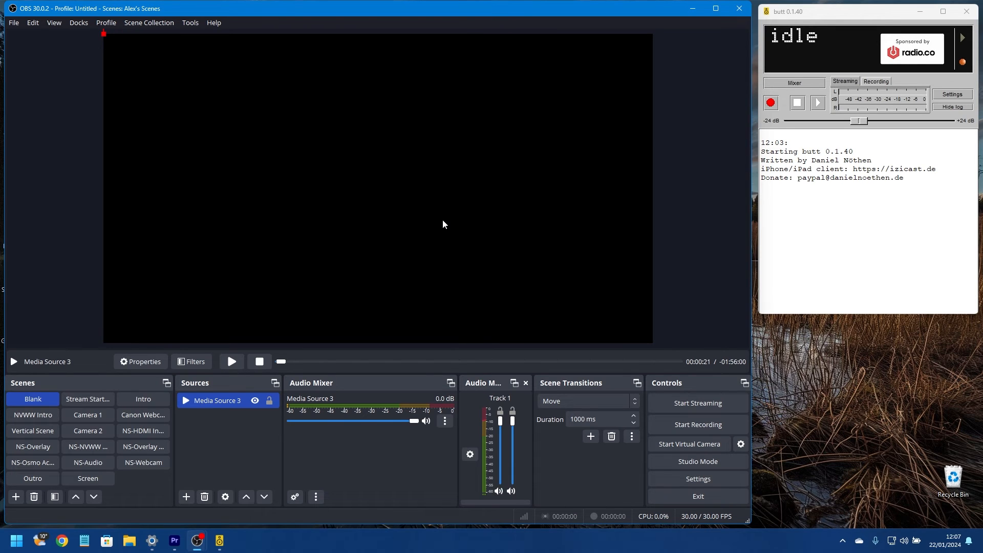
- Resume the trance MP3 playback so BUTT's level meters show activity again
left_click(231, 361)
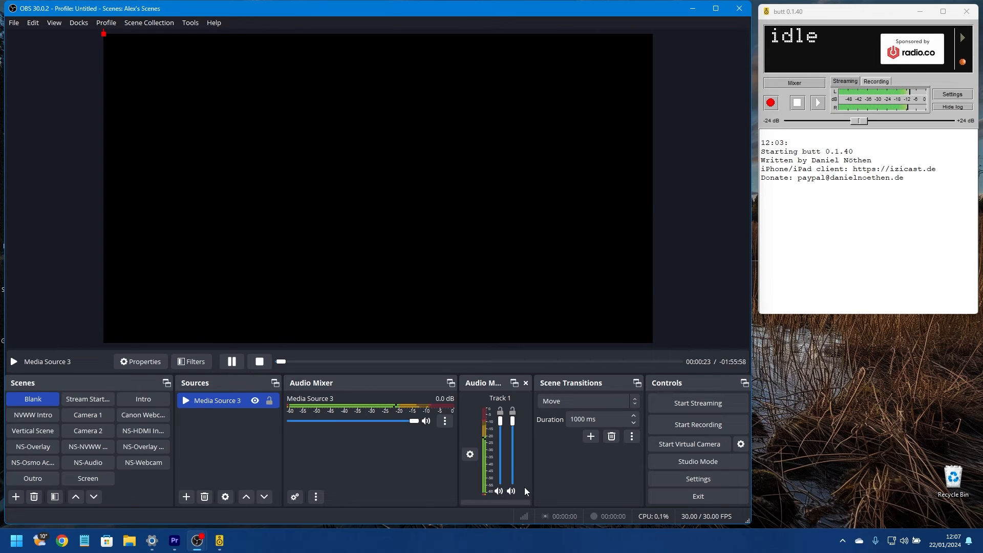
mouse_move(419, 393)
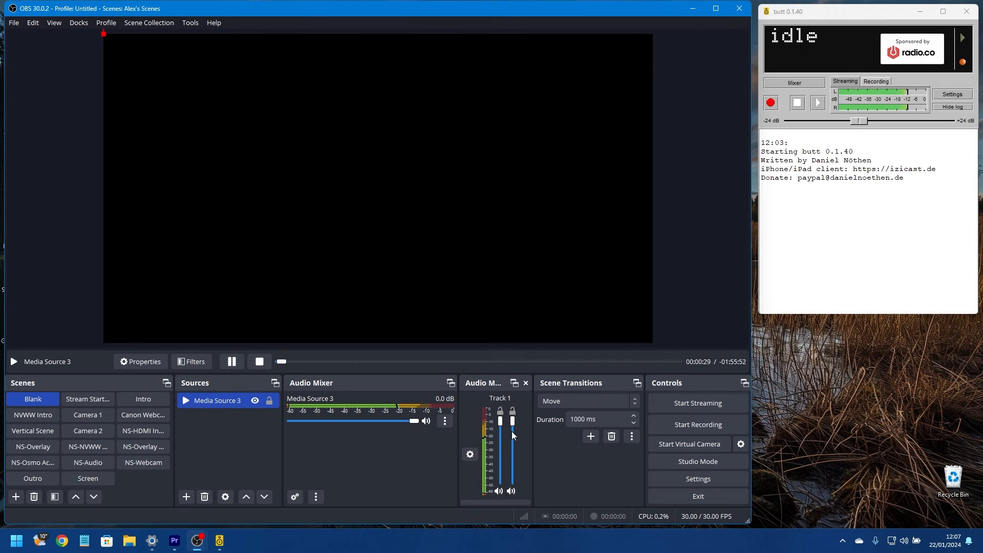
mouse_move(475, 441)
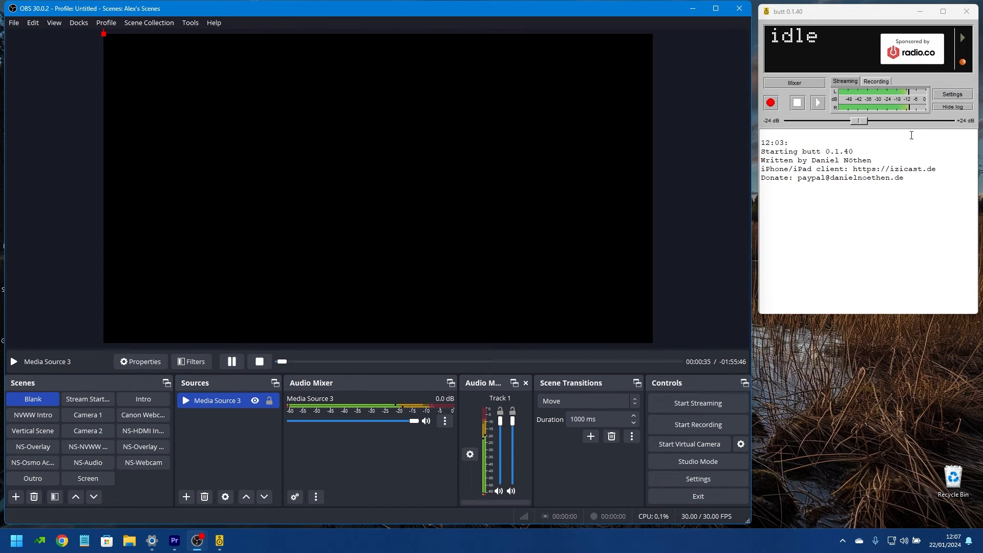
mouse_move(905, 129)
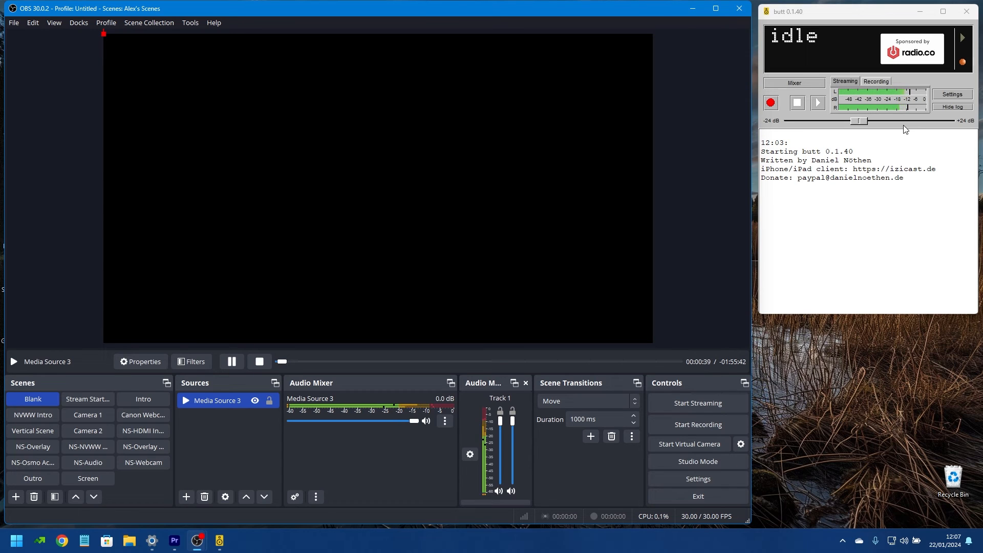
mouse_move(819, 109)
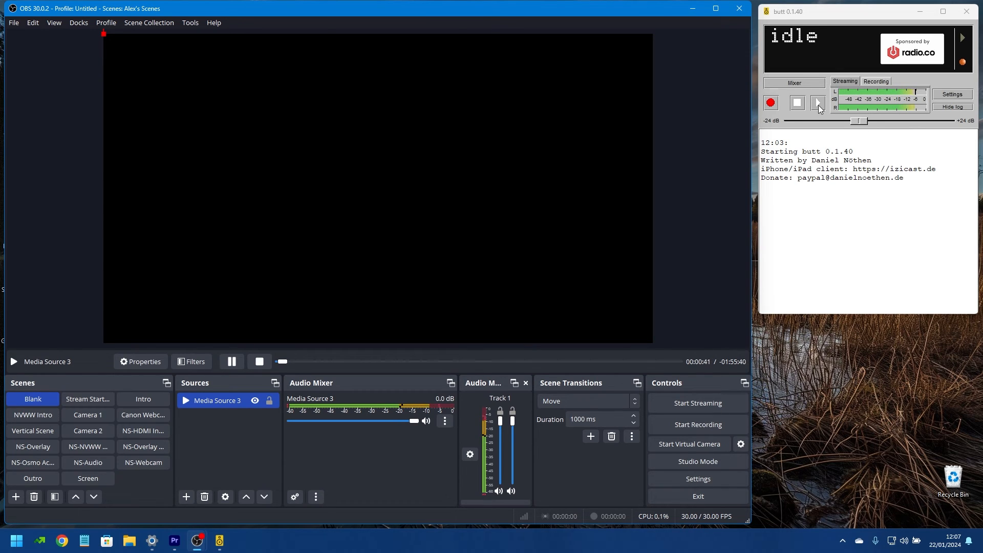
mouse_move(818, 102)
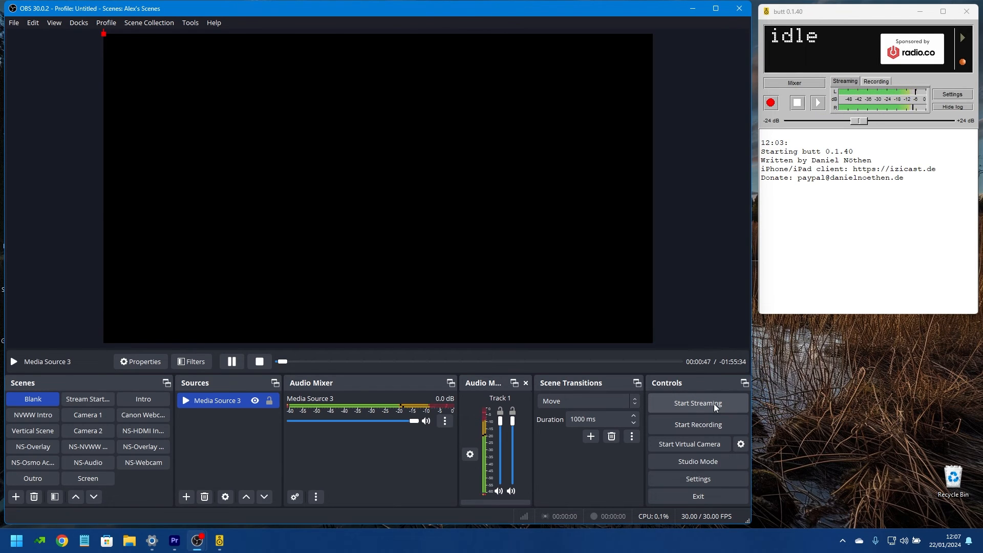
mouse_move(358, 353)
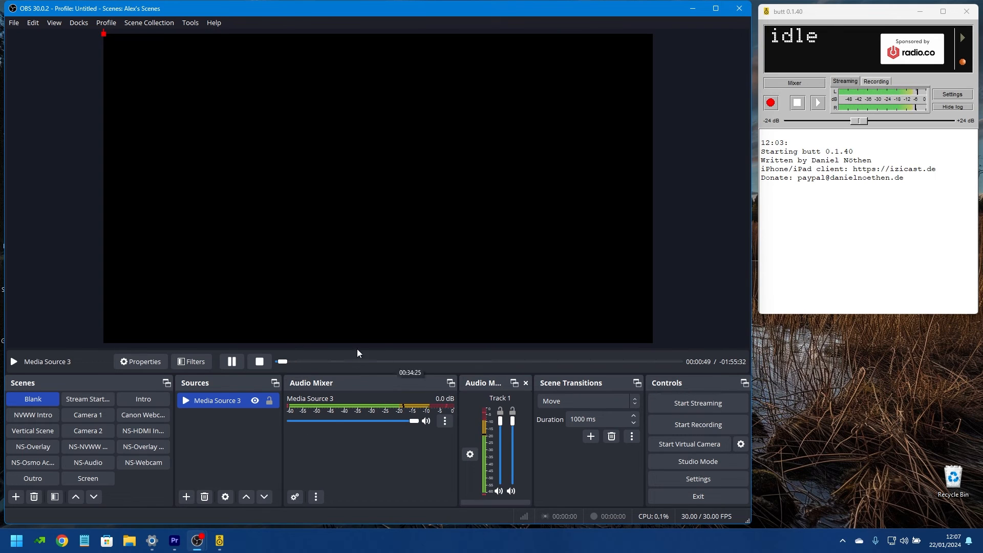